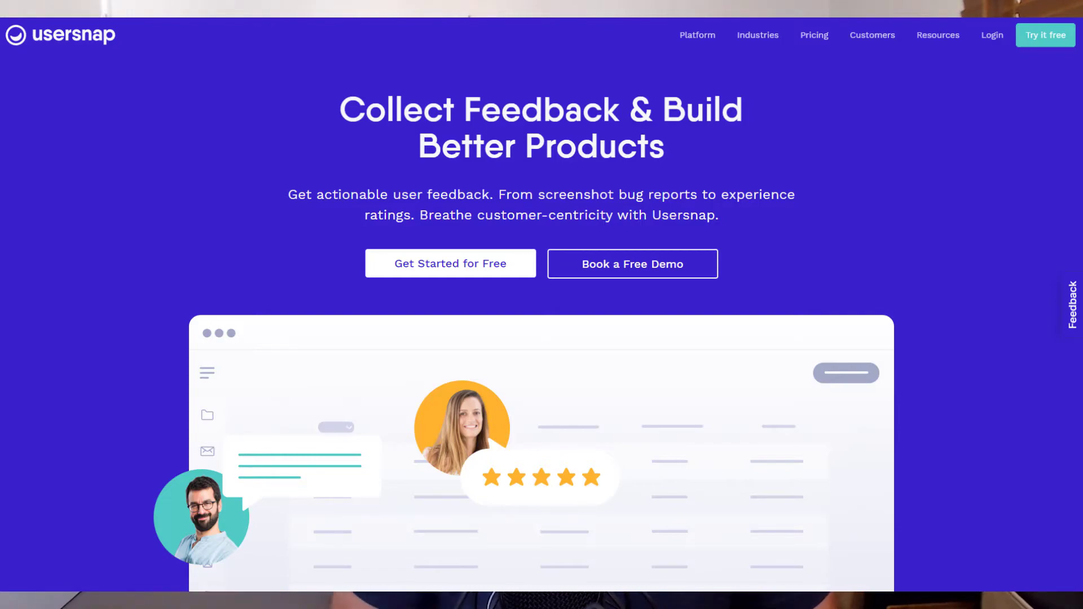
Switch from the Usersnap homepage to the Content Snare requests dashboard.
left_click(66, 9)
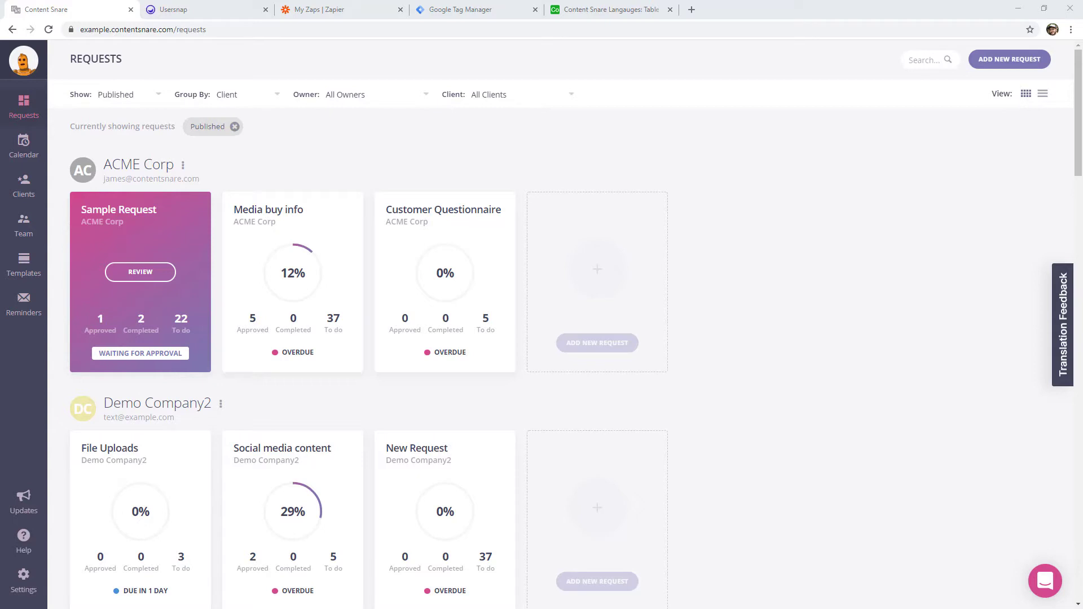
mouse_move(1063, 374)
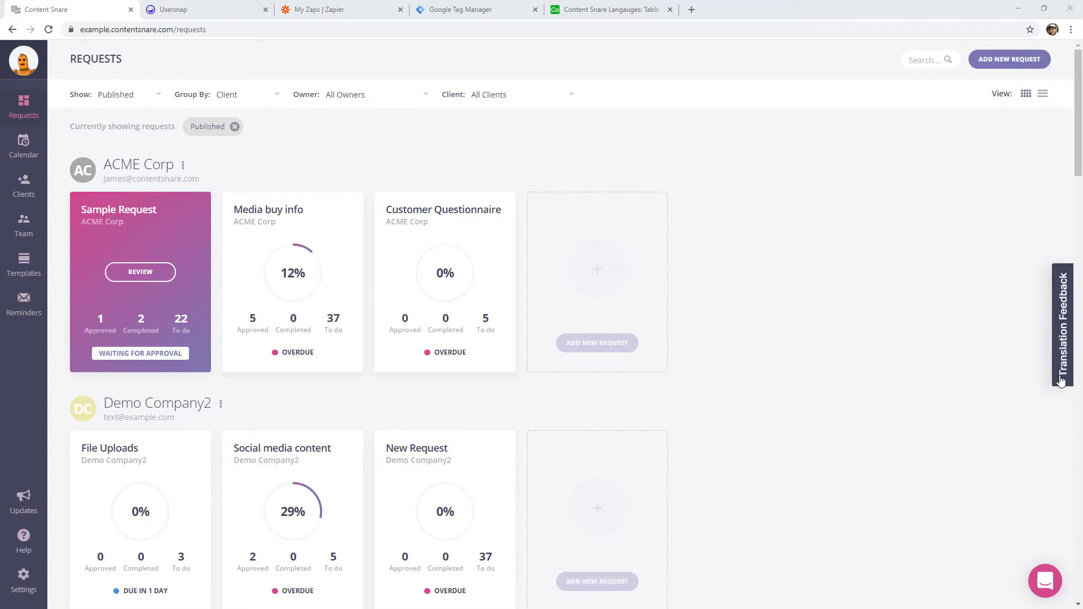
mouse_move(1061, 364)
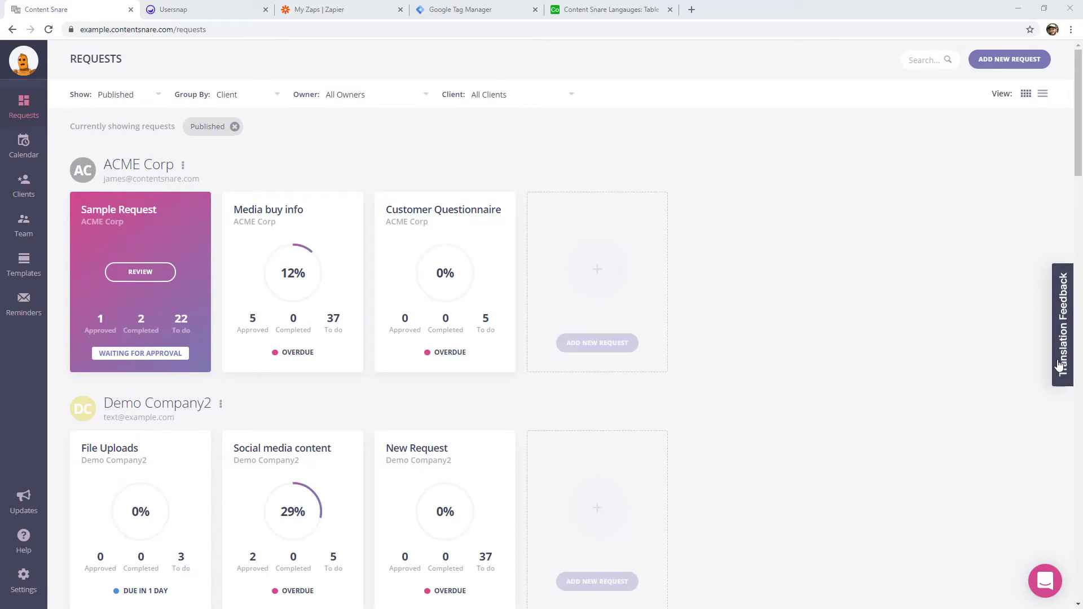
mouse_move(1072, 302)
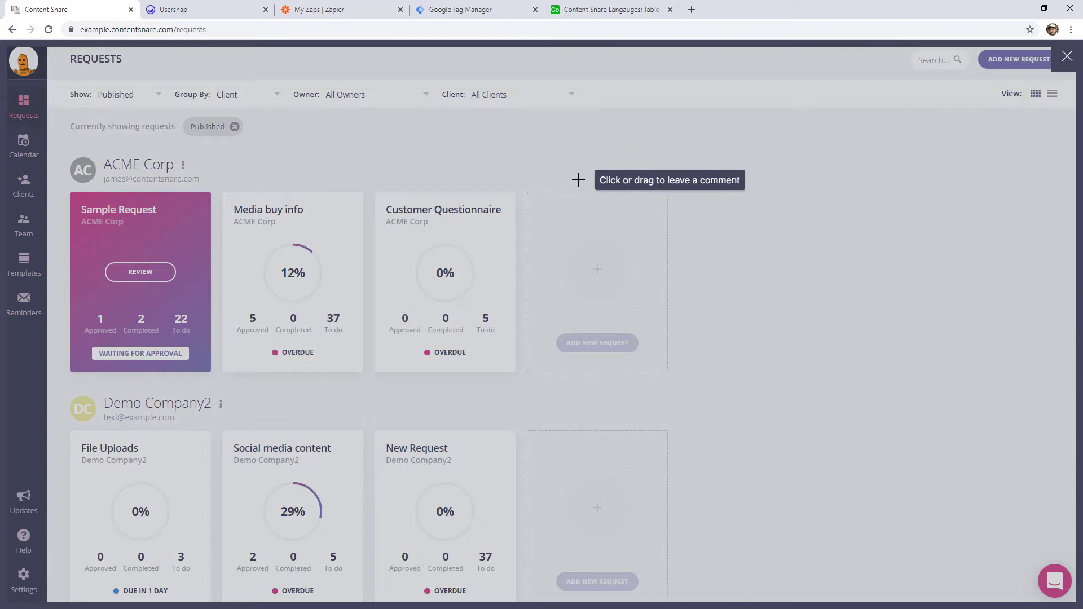
mouse_move(555, 180)
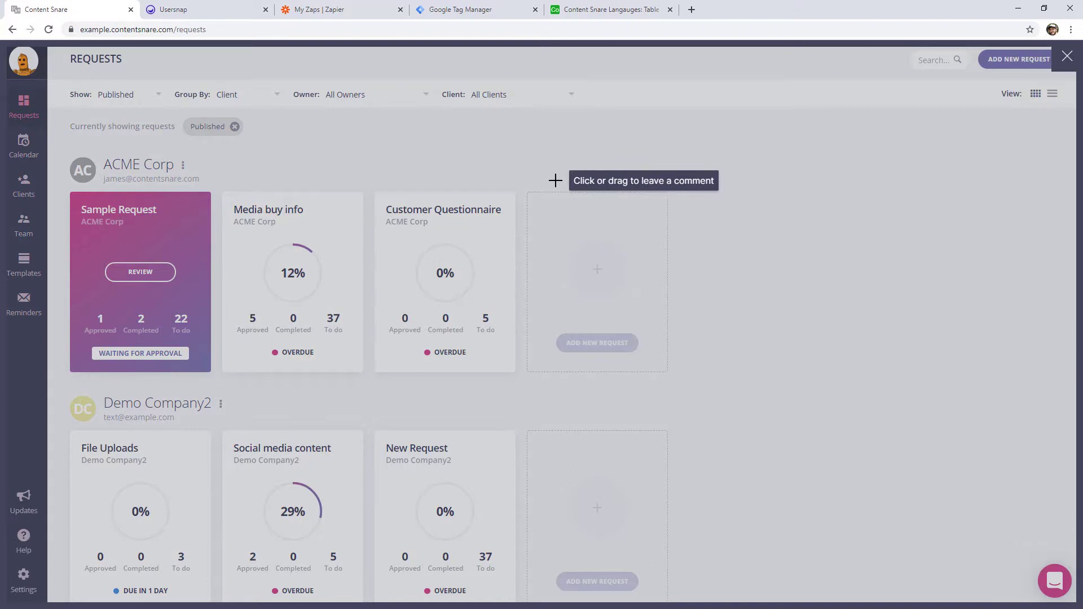
mouse_move(388, 201)
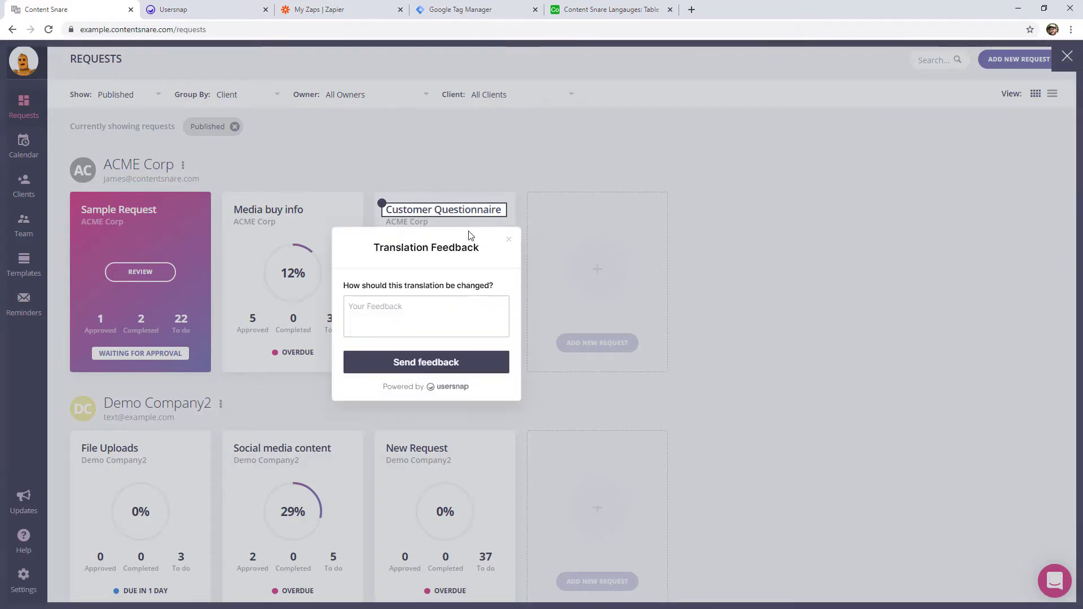
Submit the test comment 'dsfsdfdsf' on the Customer Questionnaire title and dismiss the thank-you message.
type("dsfsdfdsf")
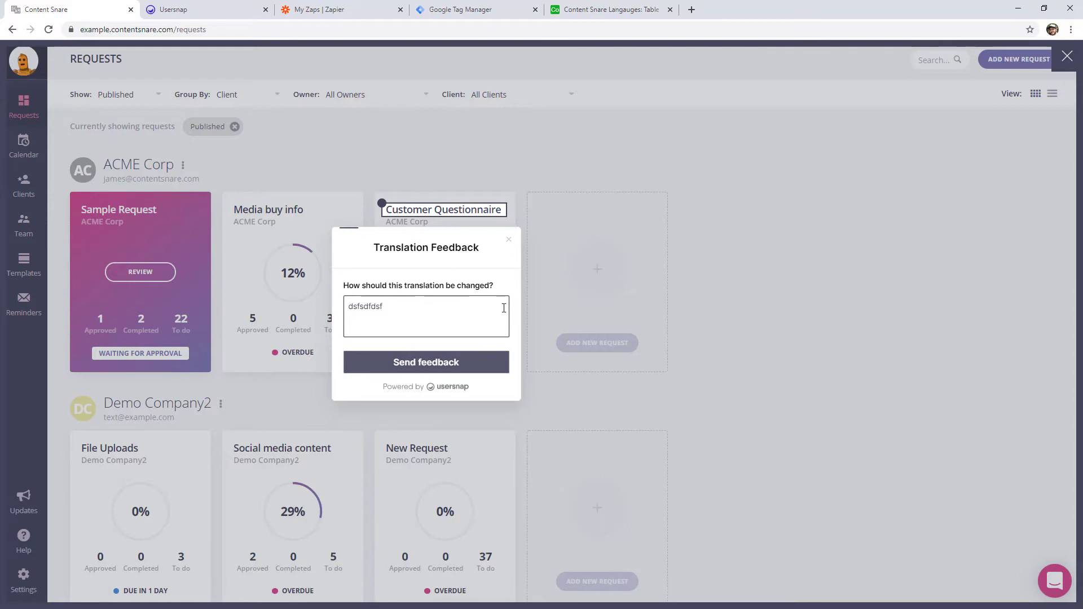
left_click(425, 362)
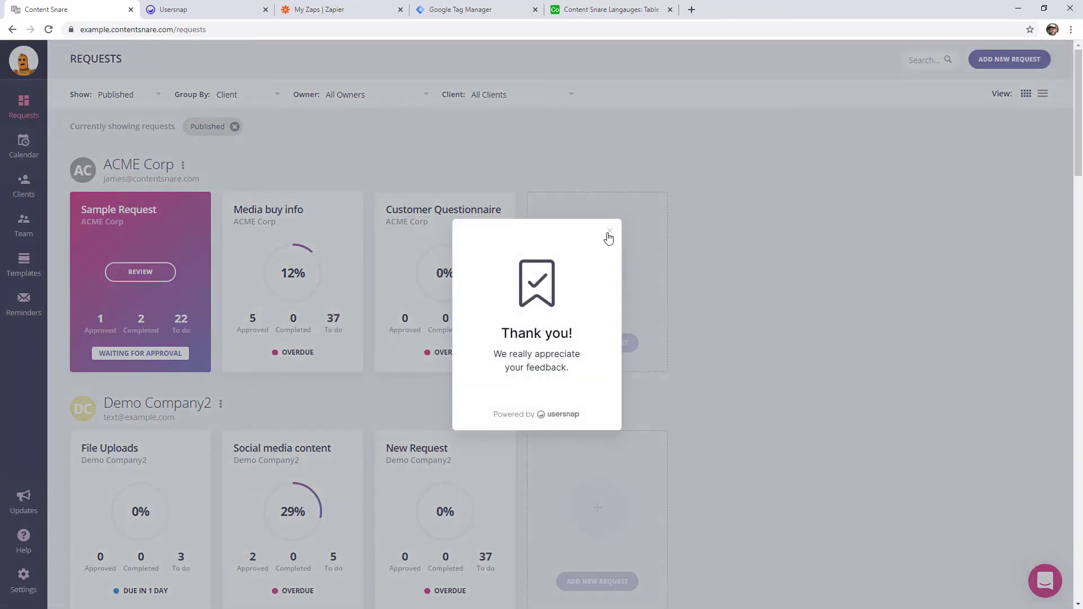
left_click(607, 232)
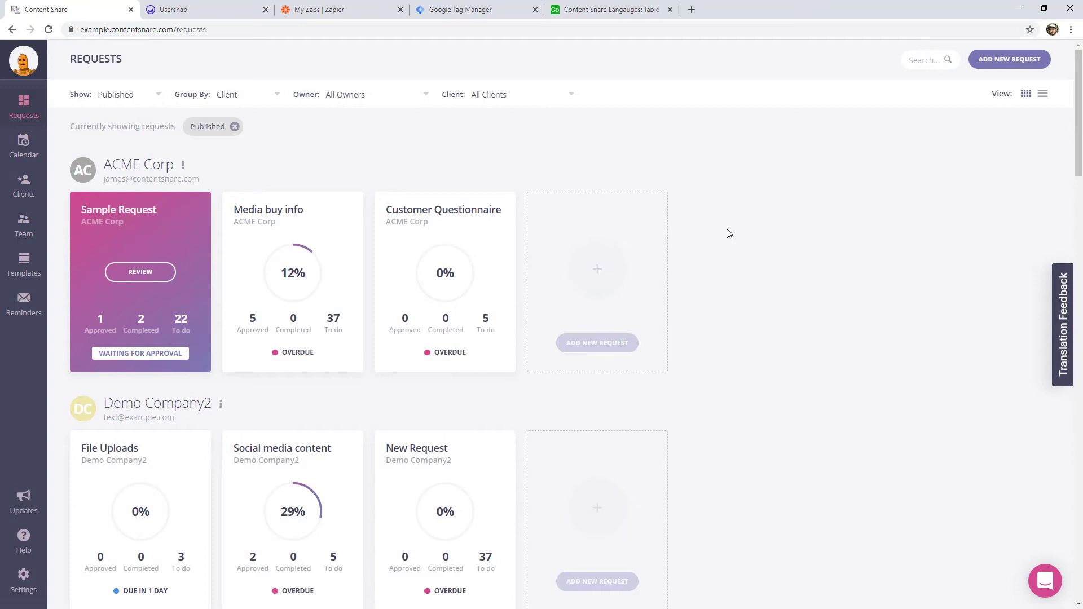
mouse_move(737, 321)
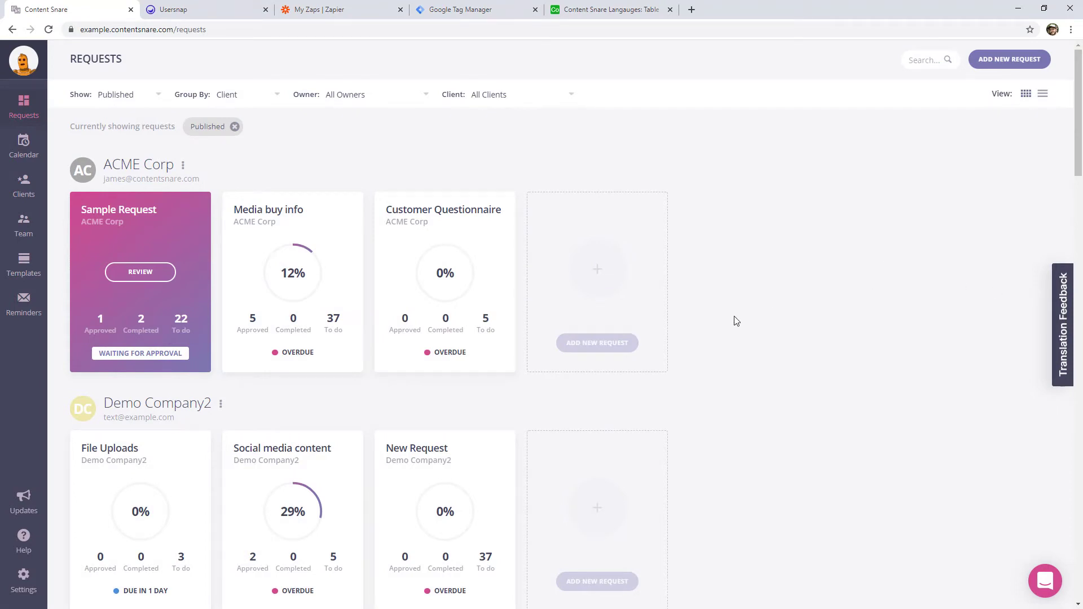
mouse_move(717, 346)
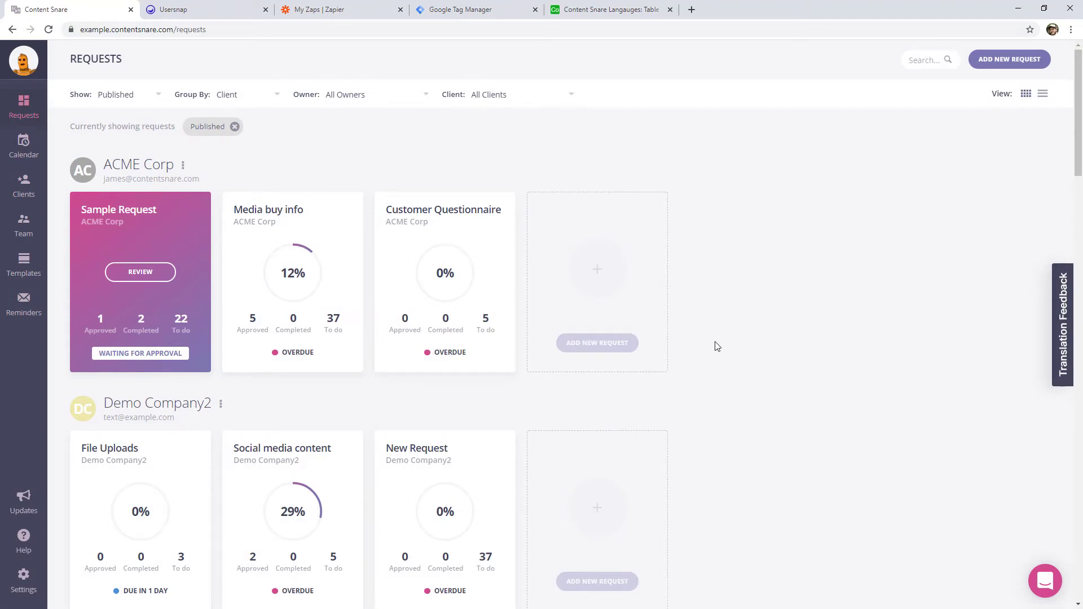
mouse_move(466, 54)
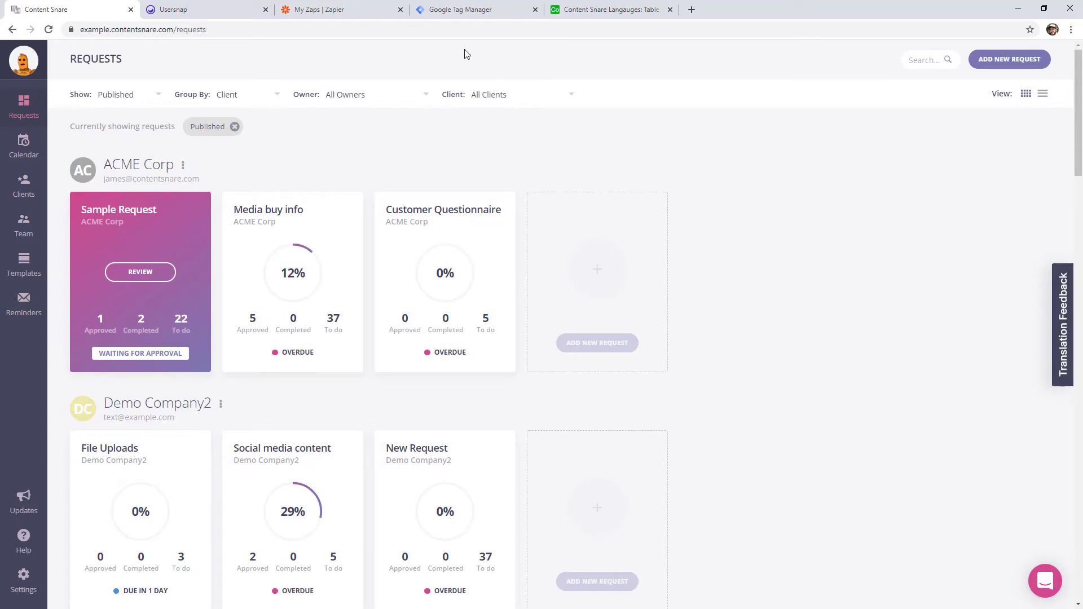
mouse_move(397, 62)
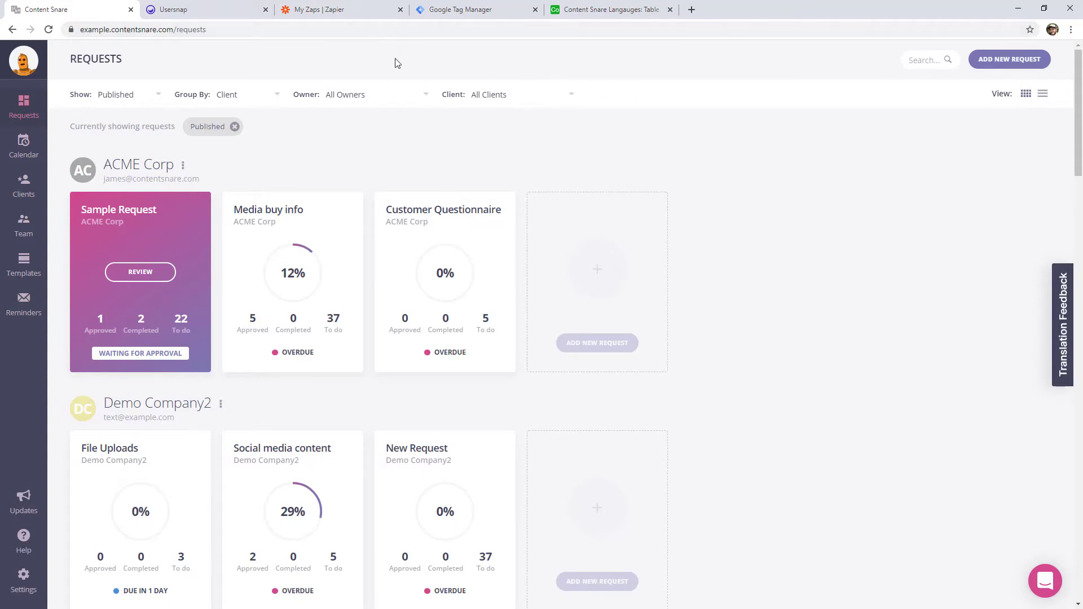
mouse_move(499, 83)
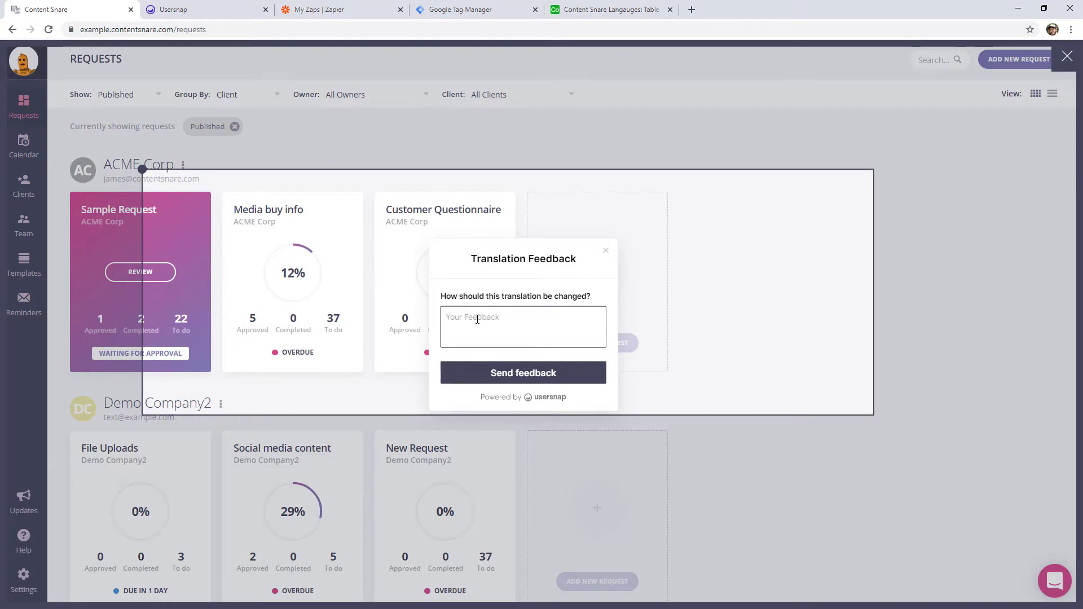
left_click(605, 251)
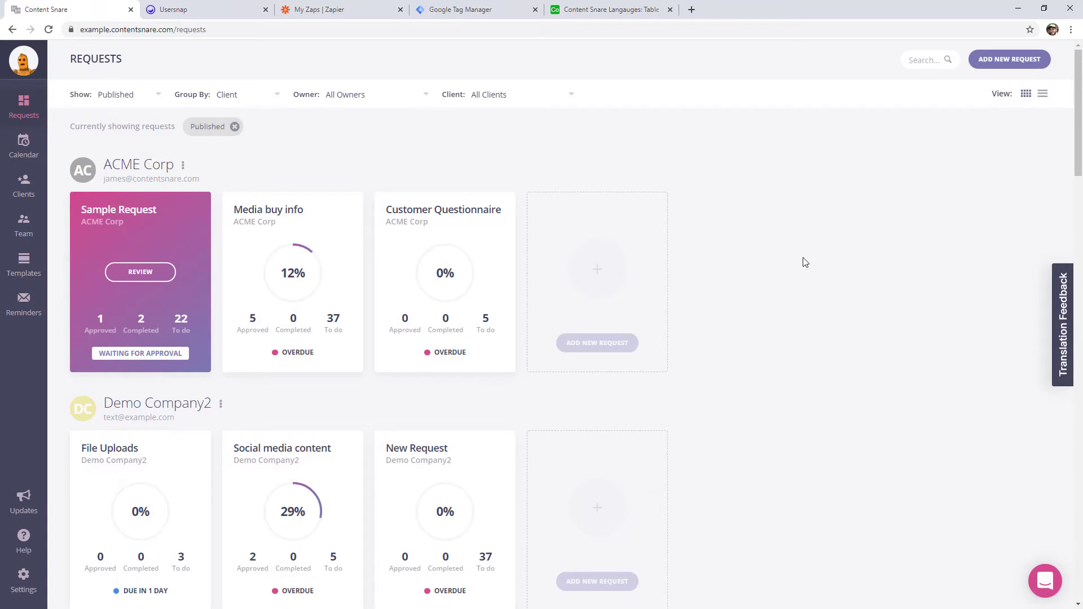
mouse_move(366, 159)
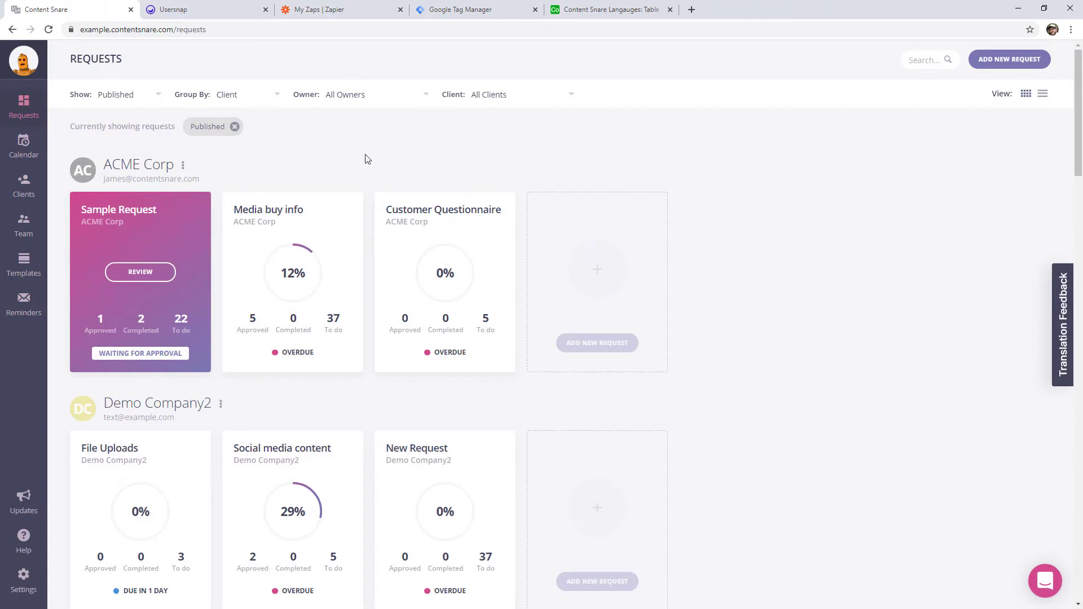
mouse_move(408, 166)
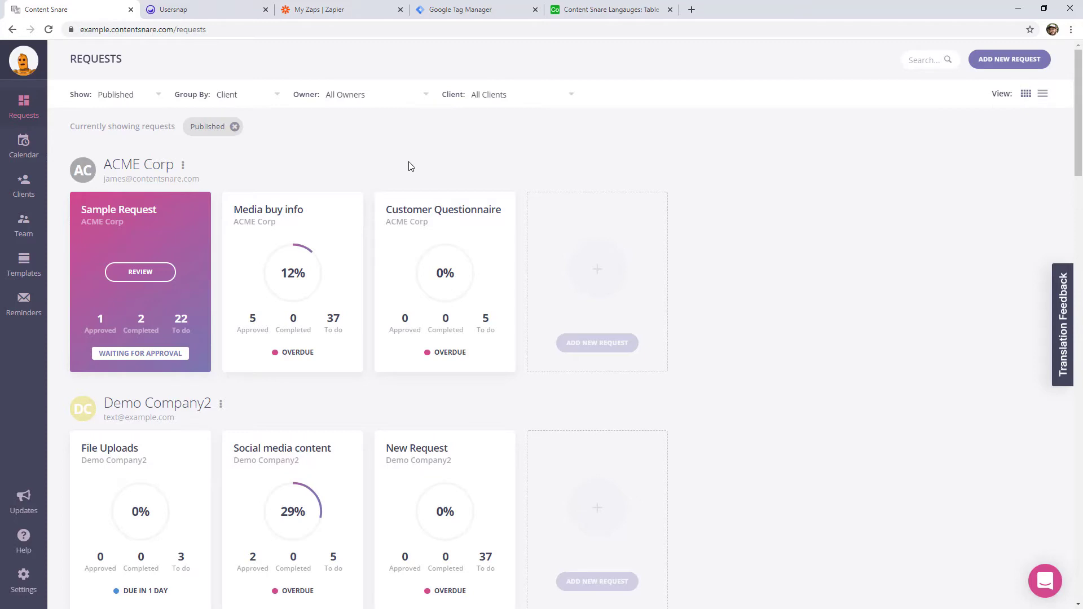
View the Content Snare Languages project's installation snippet under Configuration, then move to Google Tag Manager.
left_click(179, 9)
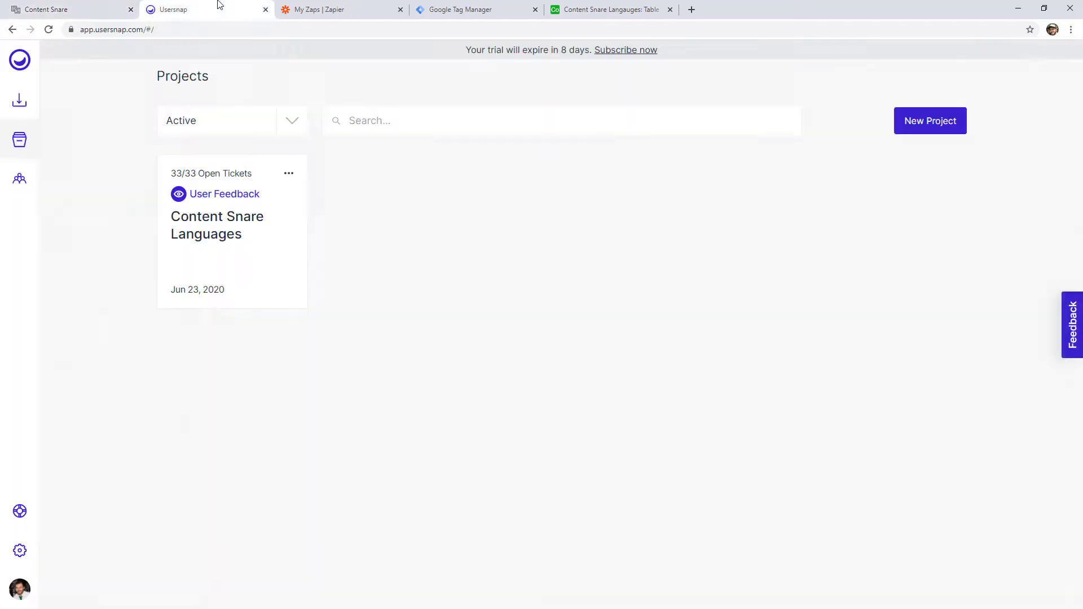
mouse_move(260, 212)
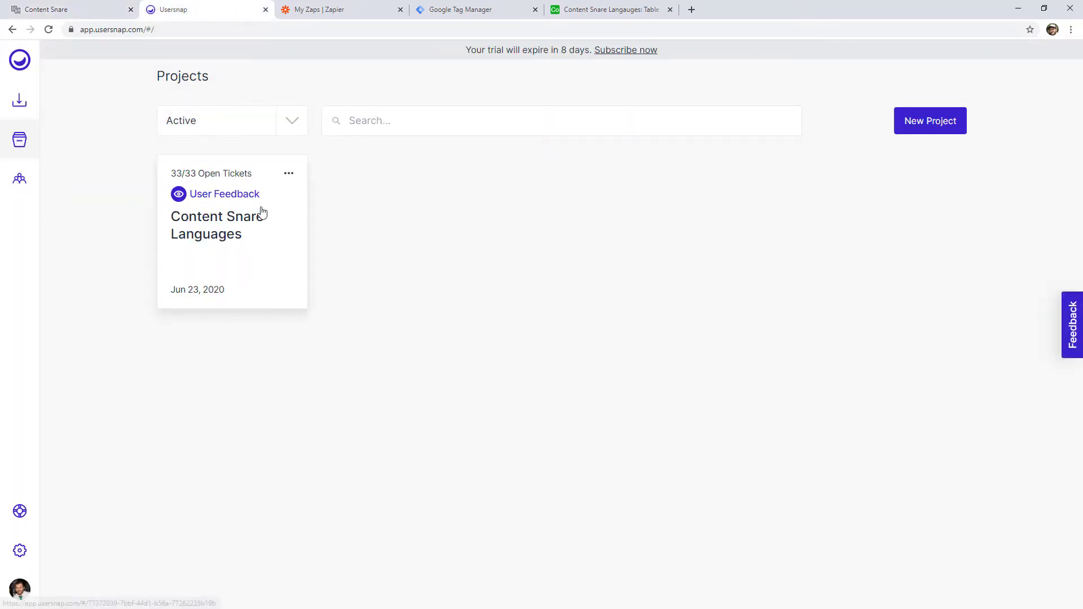
left_click(287, 174)
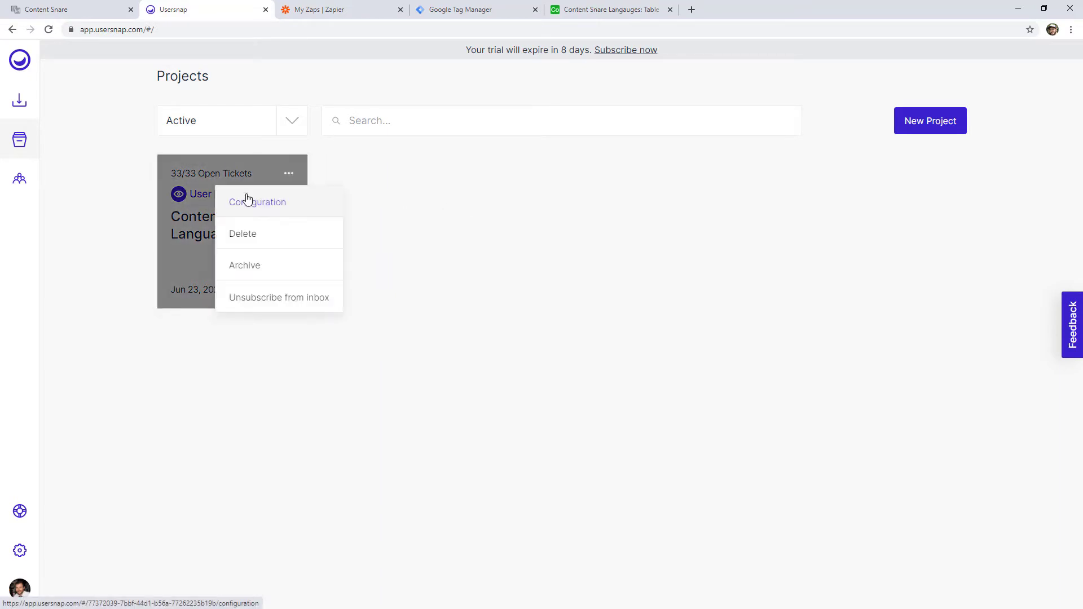
left_click(258, 202)
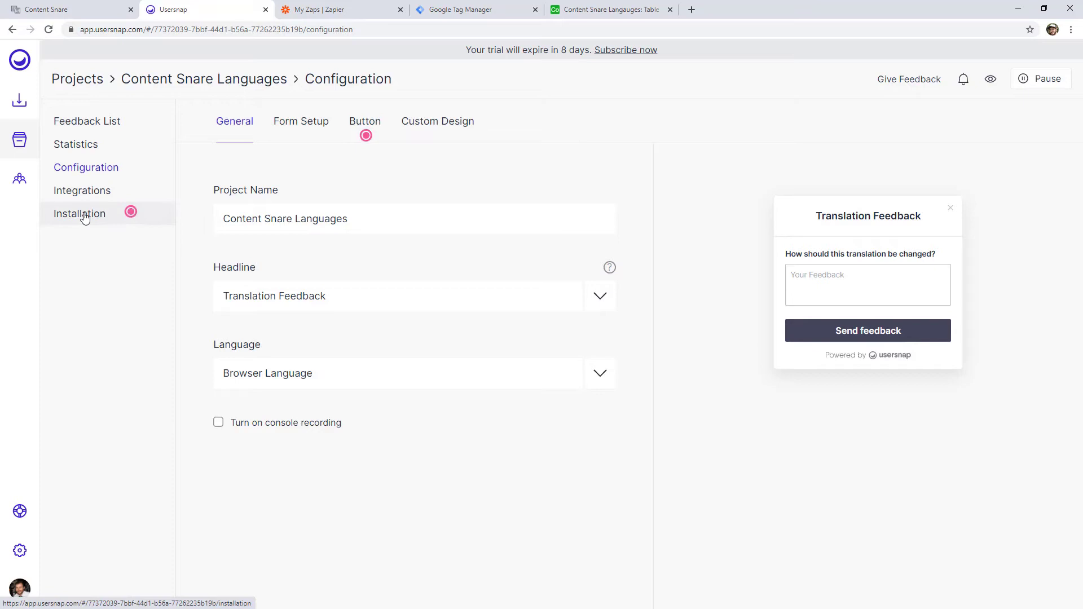
left_click(79, 213)
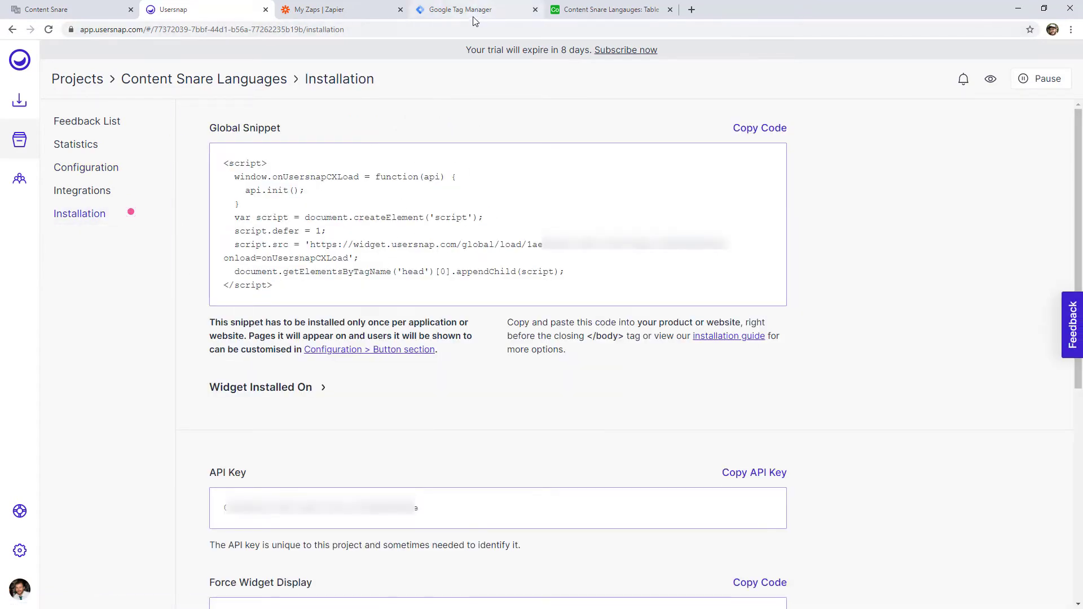
mouse_move(460, 9)
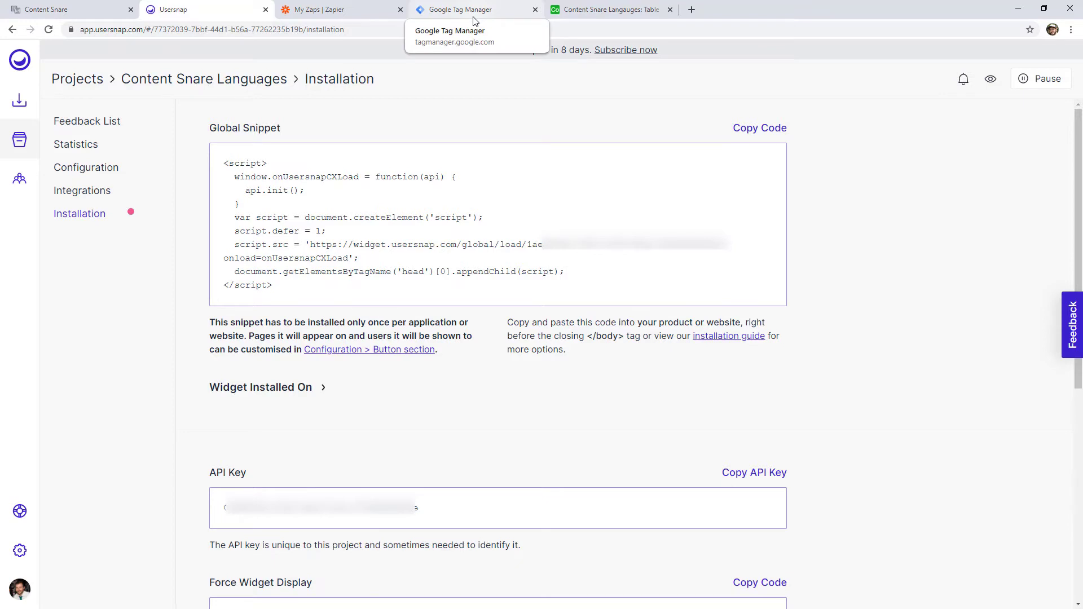
left_click(458, 9)
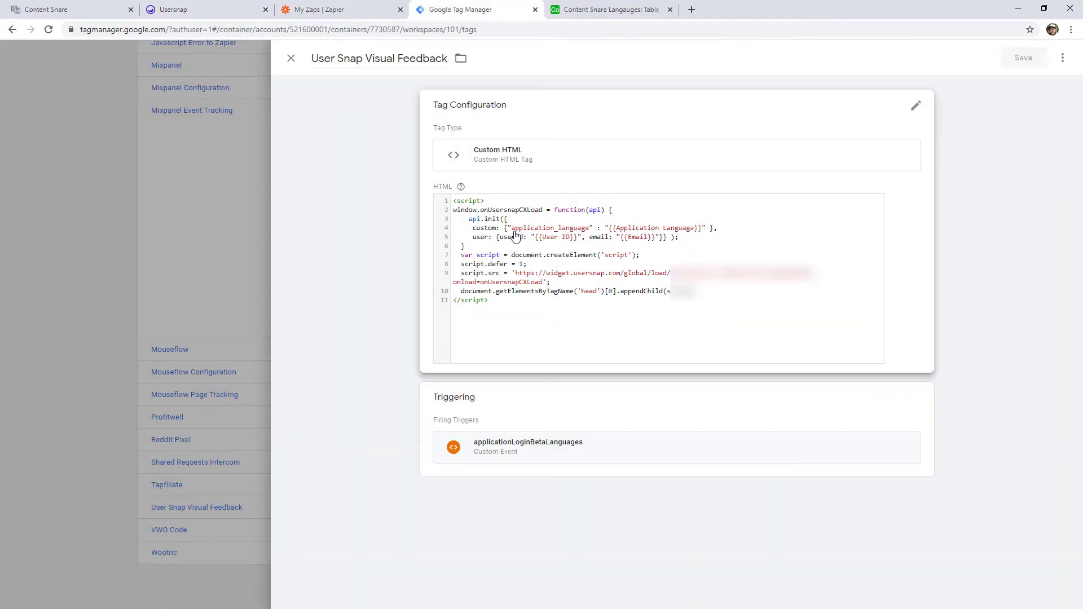
mouse_move(429, 227)
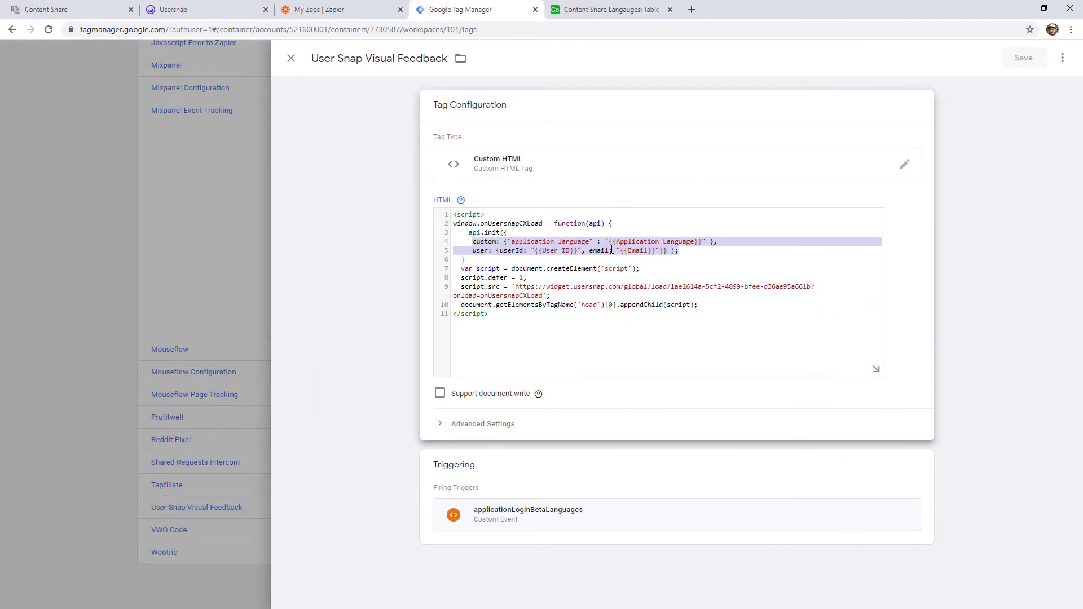
Return to the Content Snare requests page after reviewing the Usersnap tag code.
left_click(68, 9)
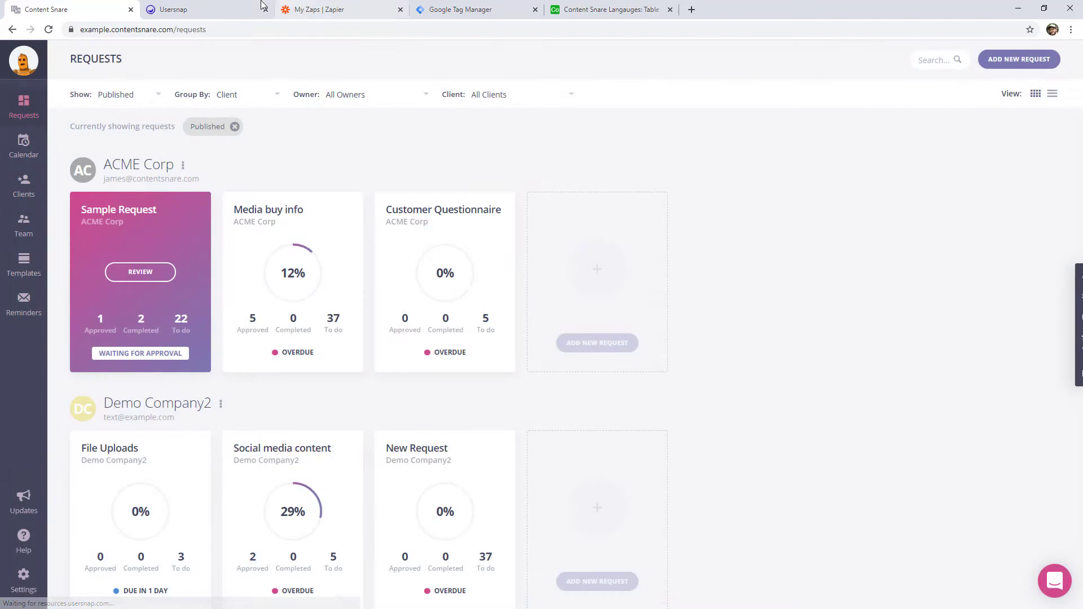
Show the Usersnap feedback list and view feedback #33's annotated screenshot.
left_click(171, 9)
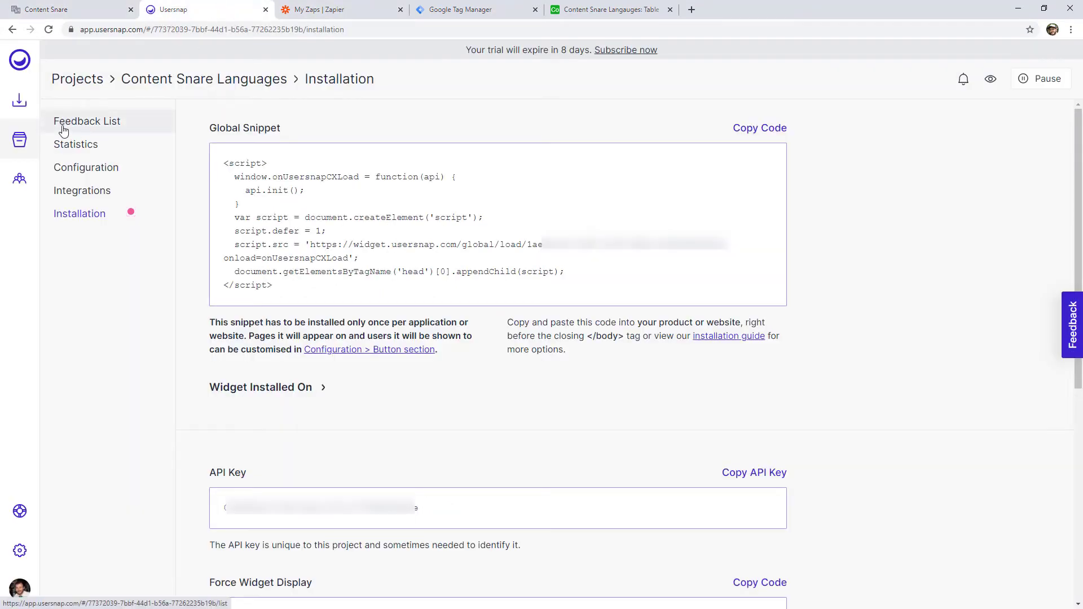
left_click(86, 121)
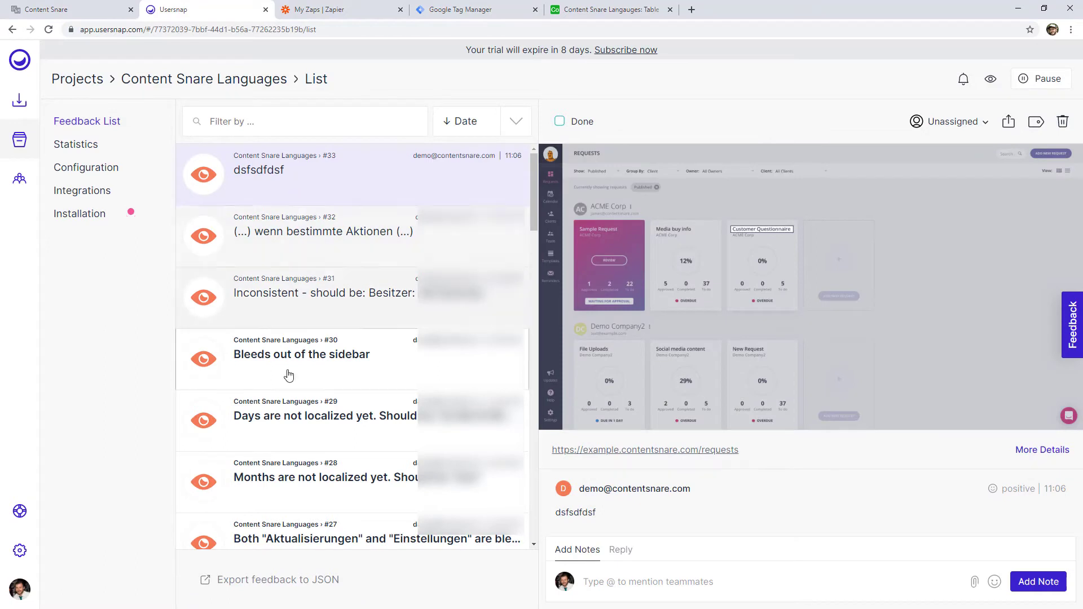
mouse_move(282, 170)
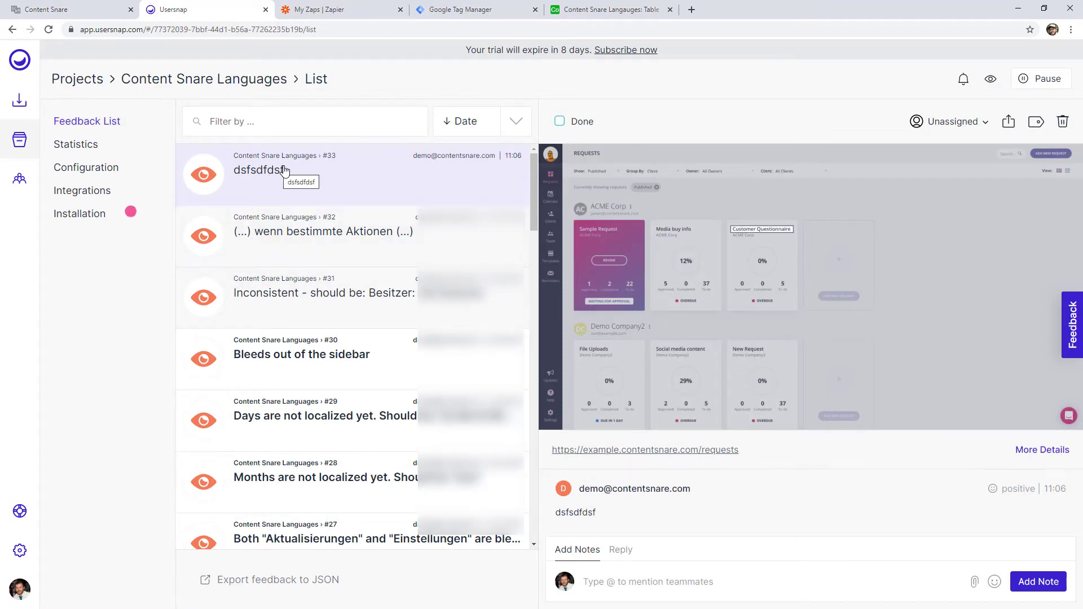
mouse_move(736, 240)
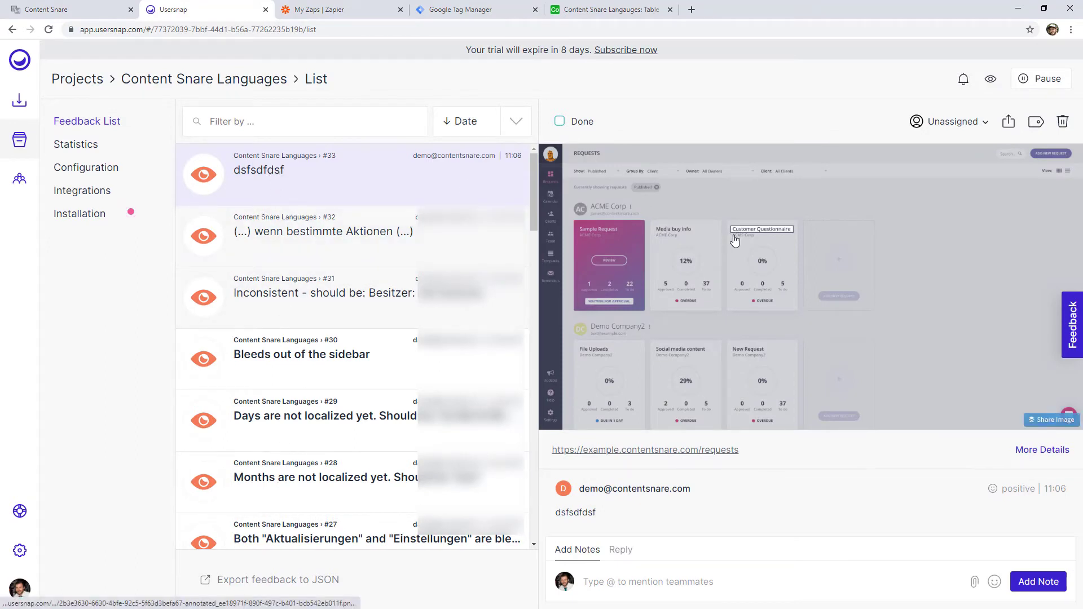
mouse_move(735, 230)
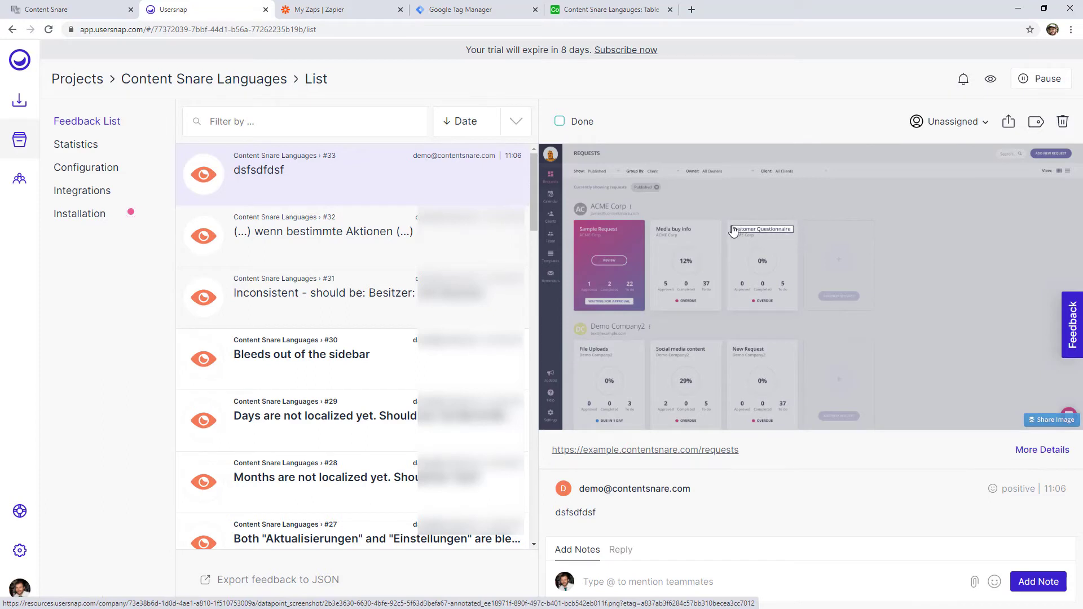
double_click(576, 512)
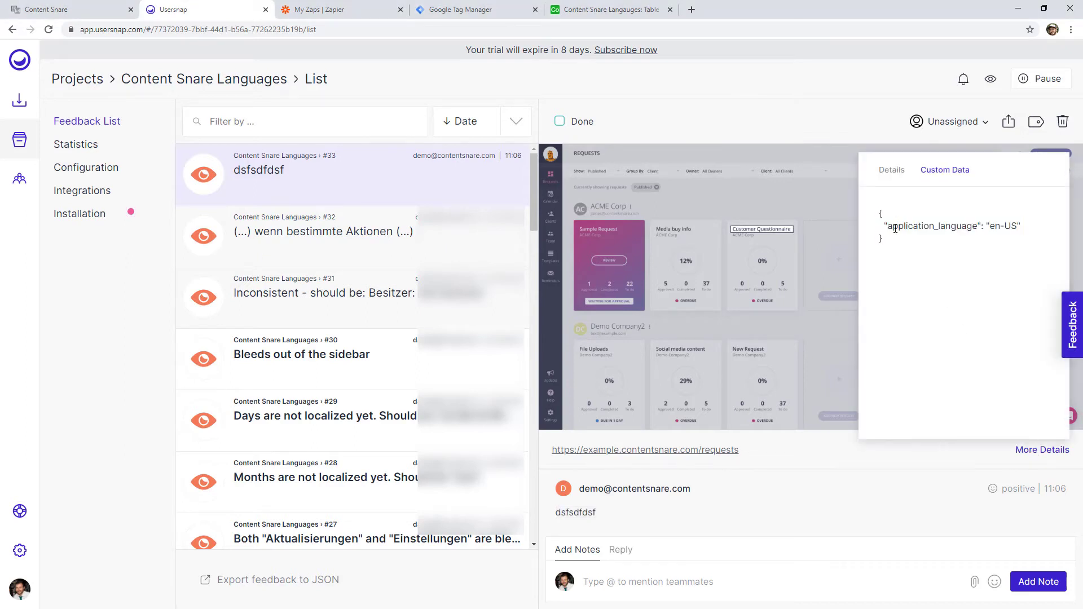
mouse_move(895, 243)
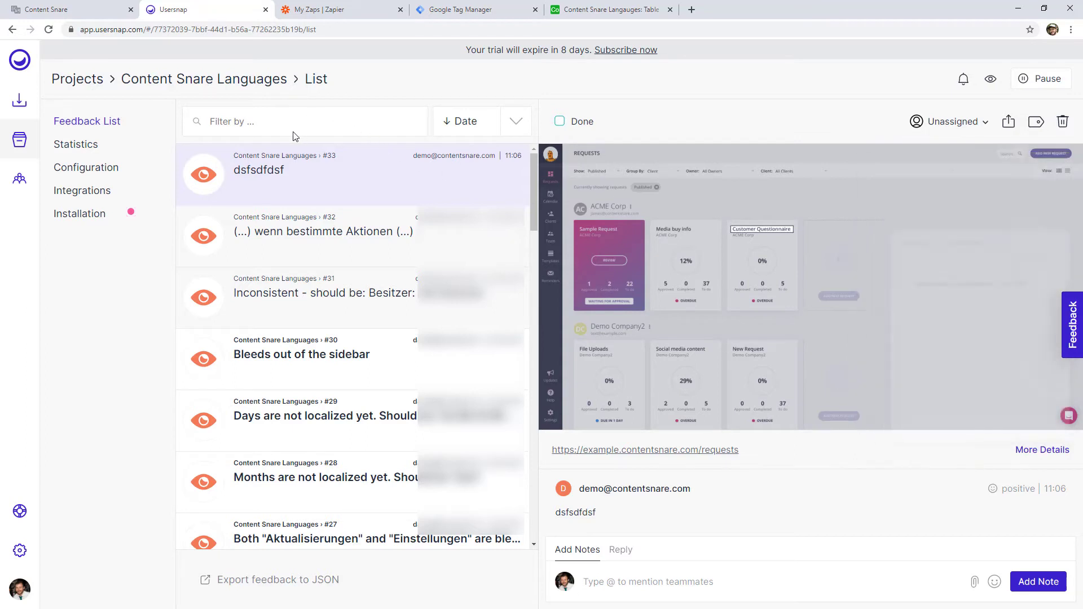
left_click(303, 121)
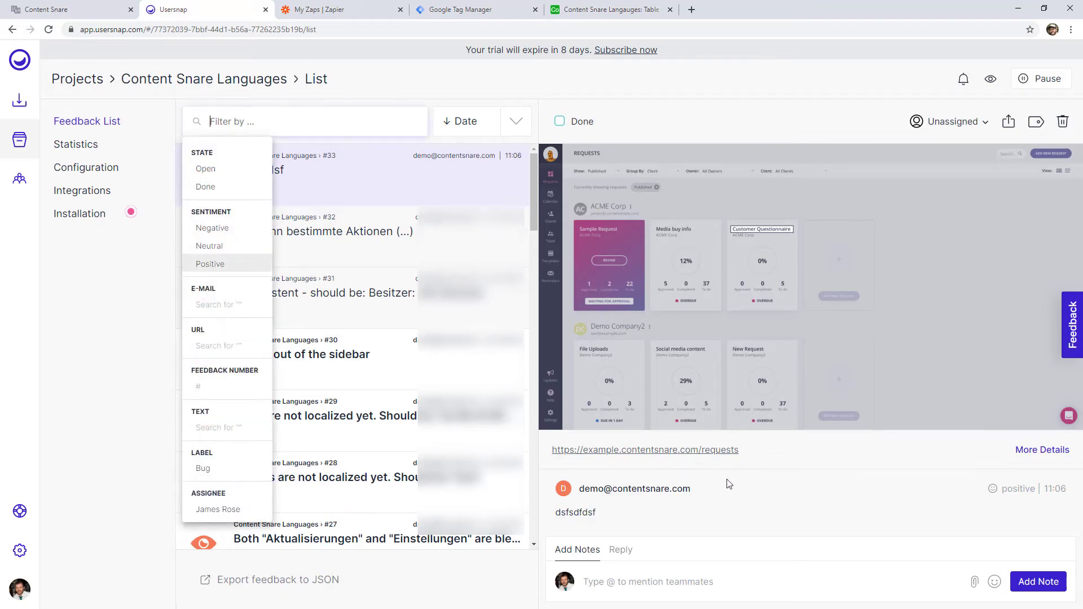
mouse_move(993, 492)
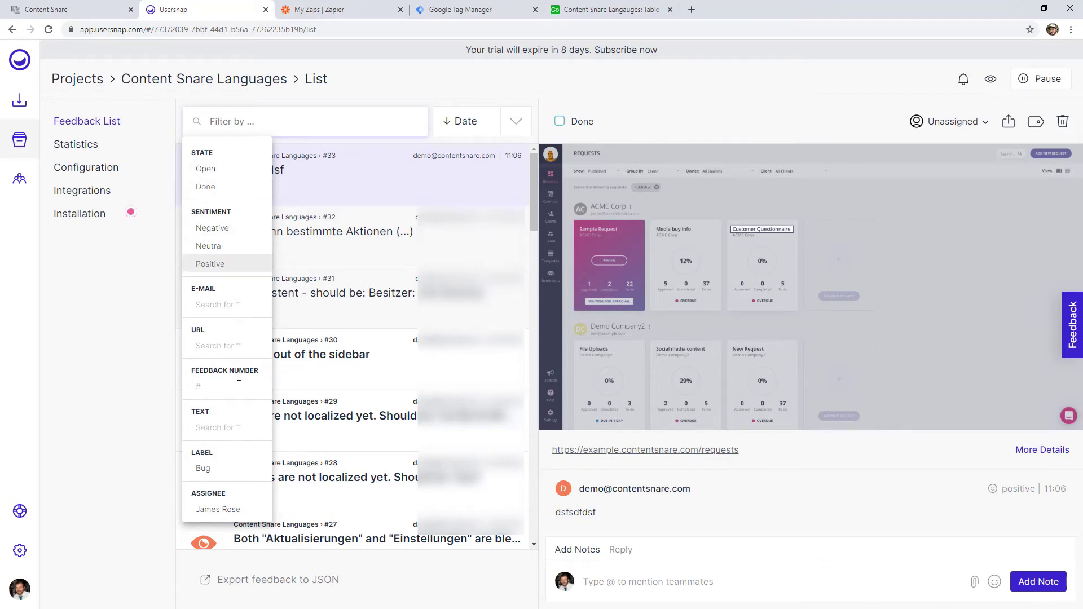
mouse_move(339, 334)
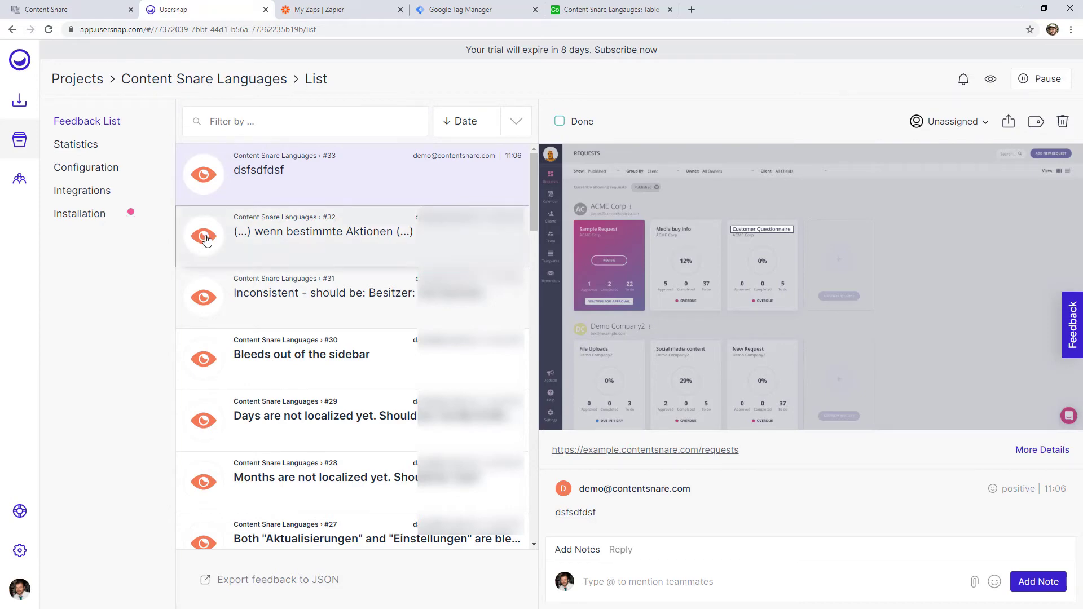
left_click(610, 9)
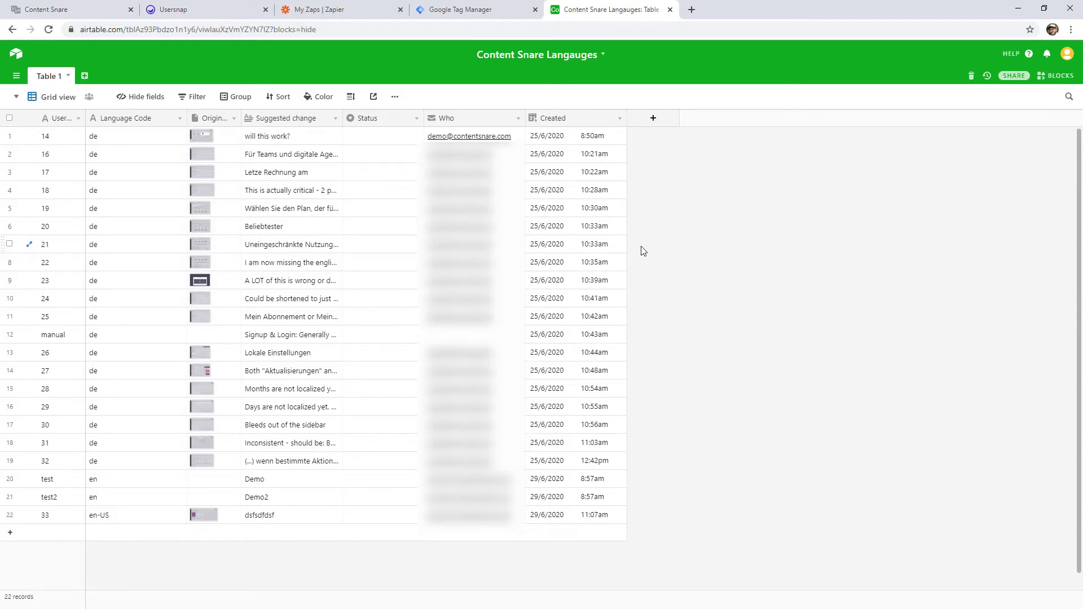
mouse_move(661, 153)
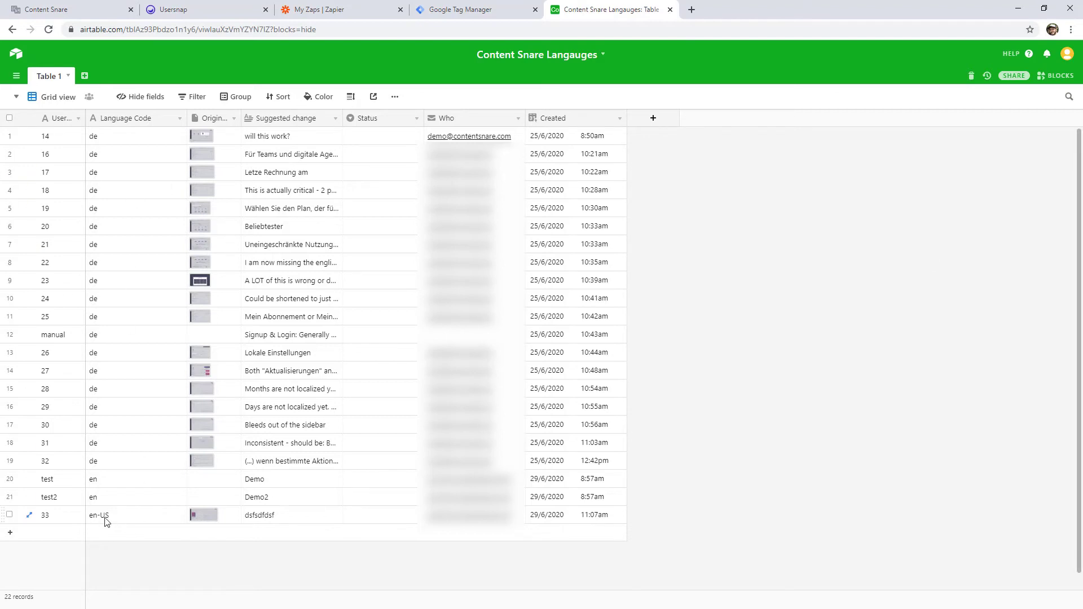
mouse_move(108, 518)
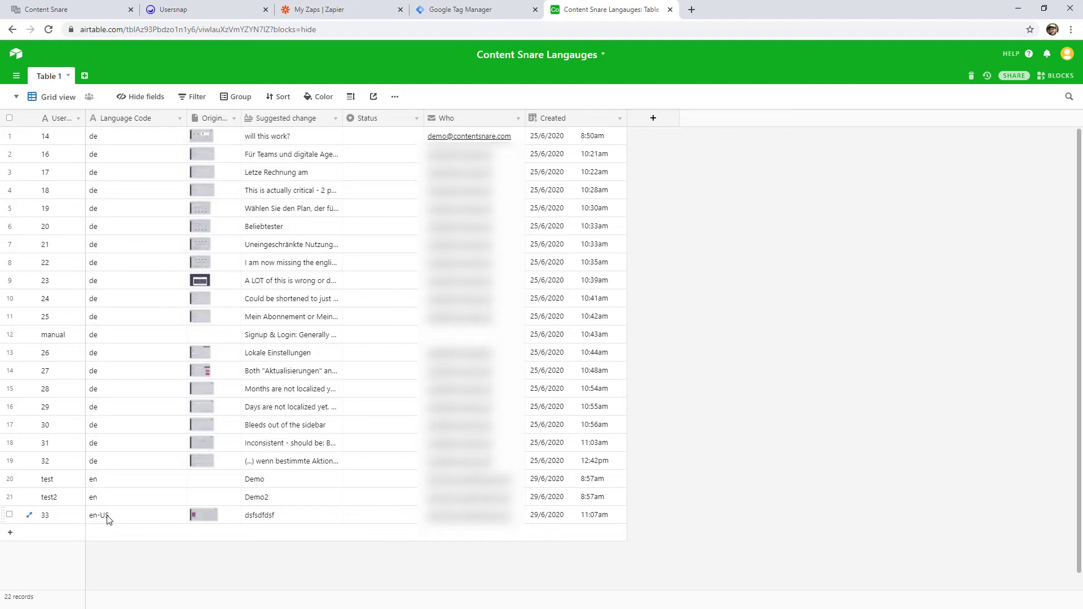
View record 33's attached screenshot full size and inspect its suggested change and creation time.
left_click(204, 514)
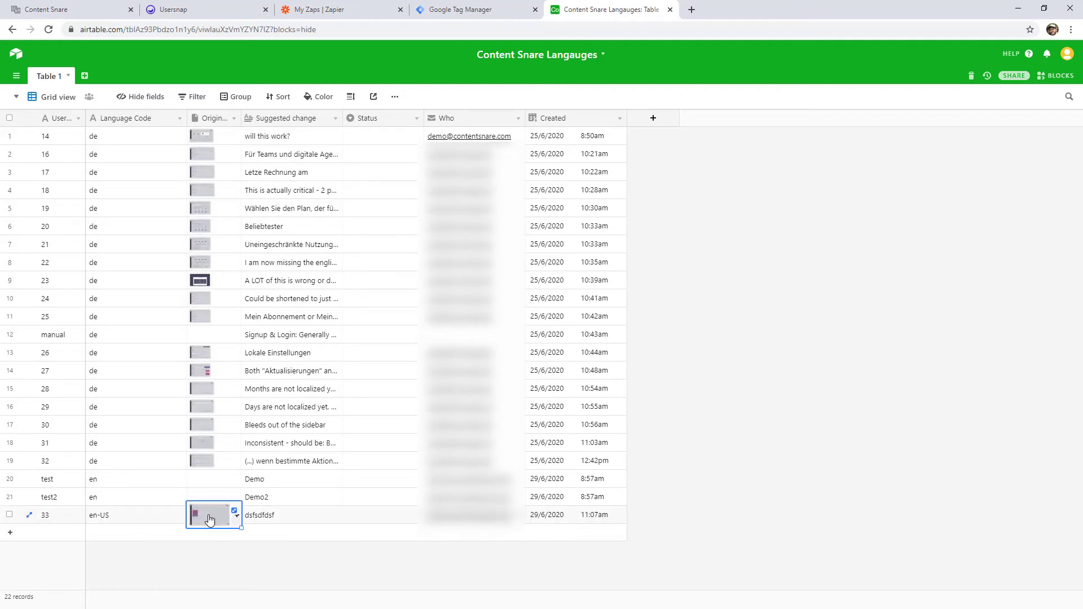
left_click(210, 519)
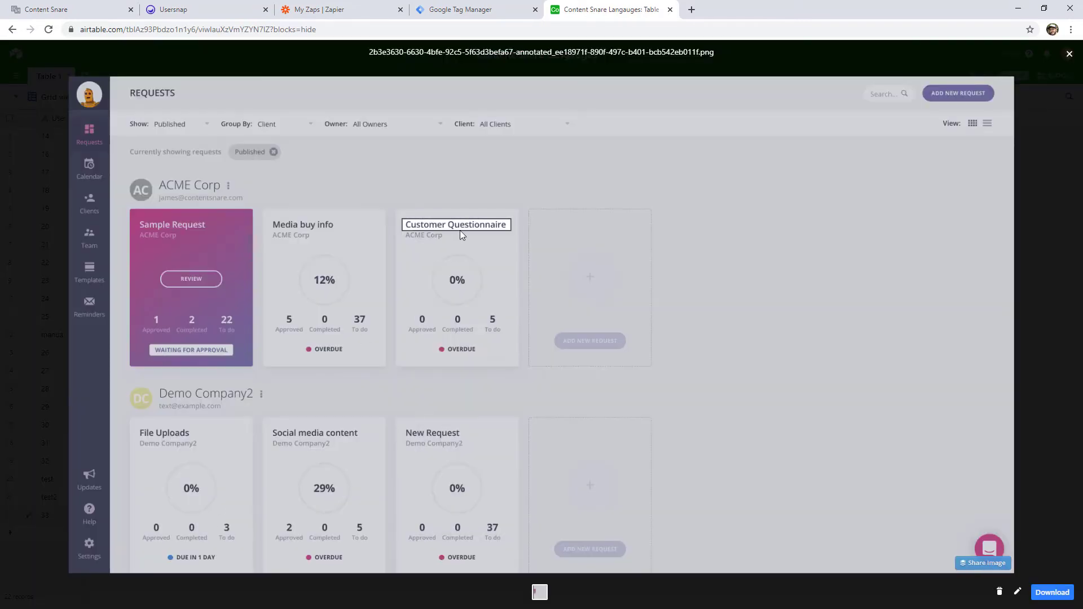
left_click(1068, 54)
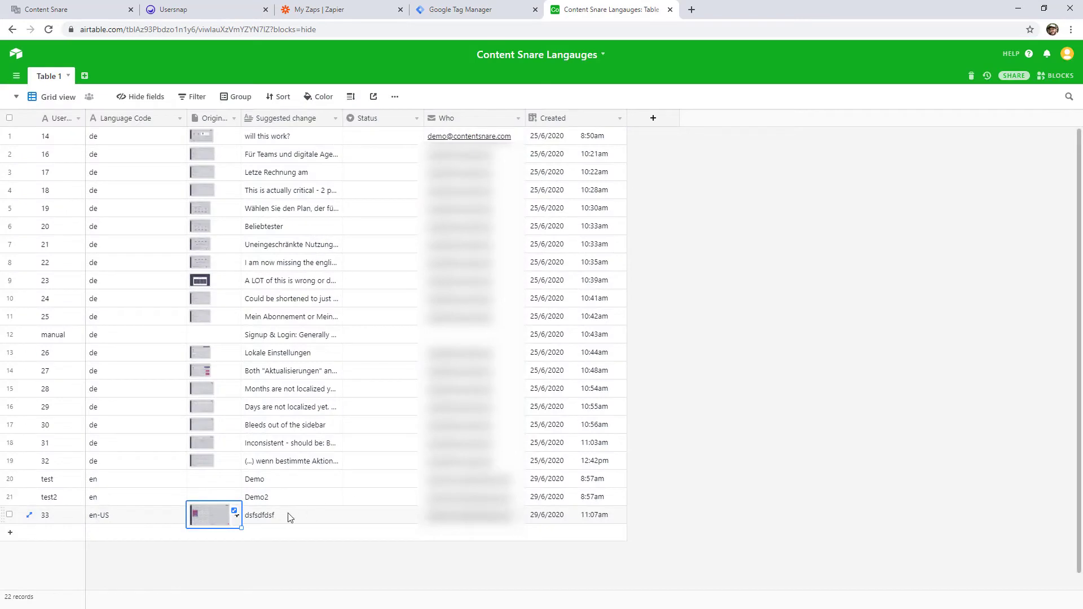
left_click(290, 515)
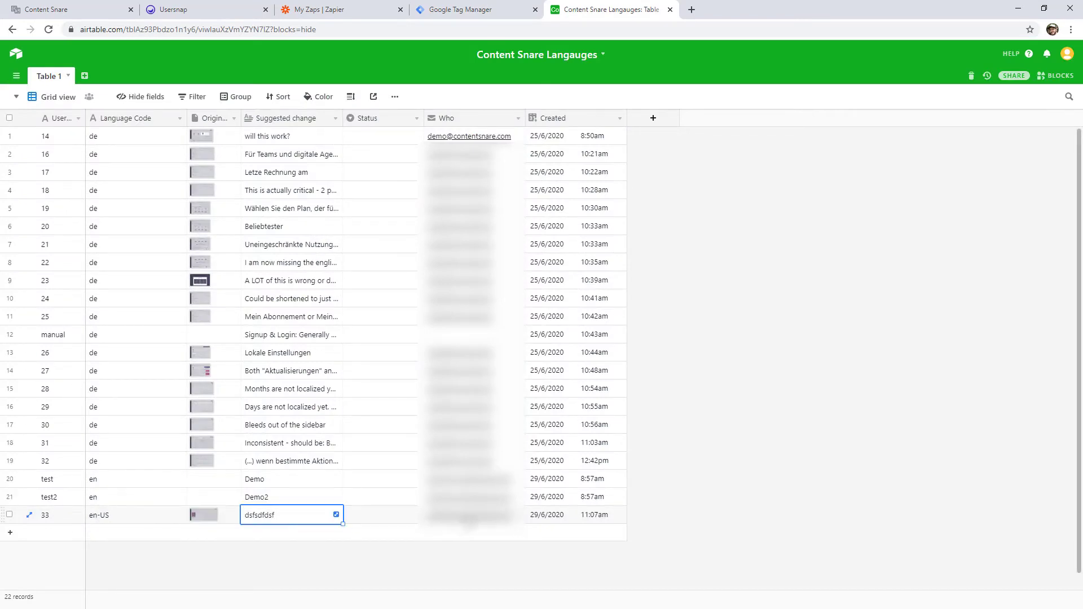
left_click(575, 515)
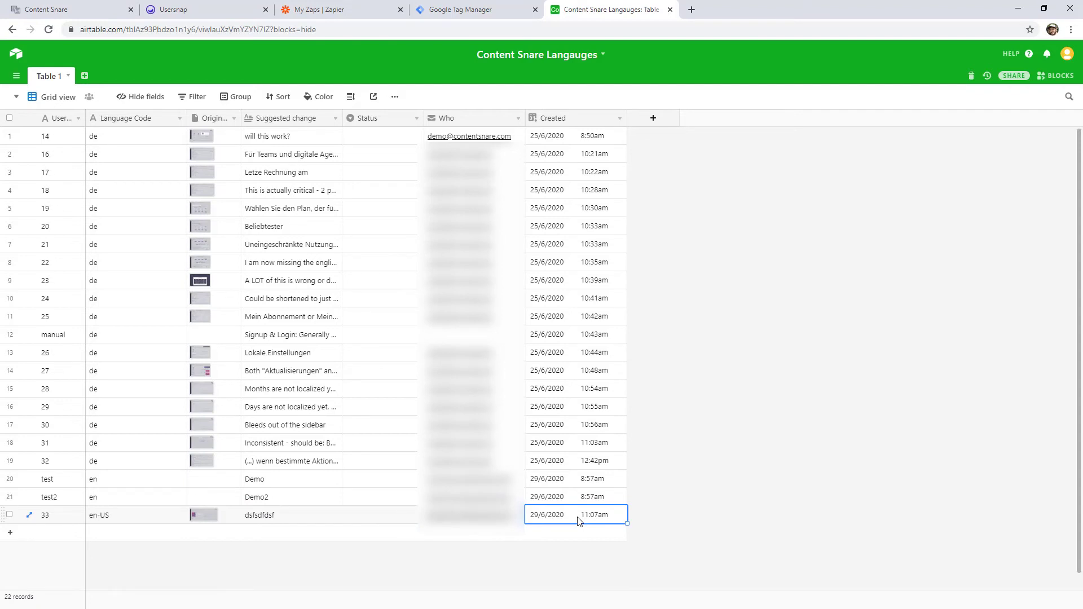
mouse_move(609, 501)
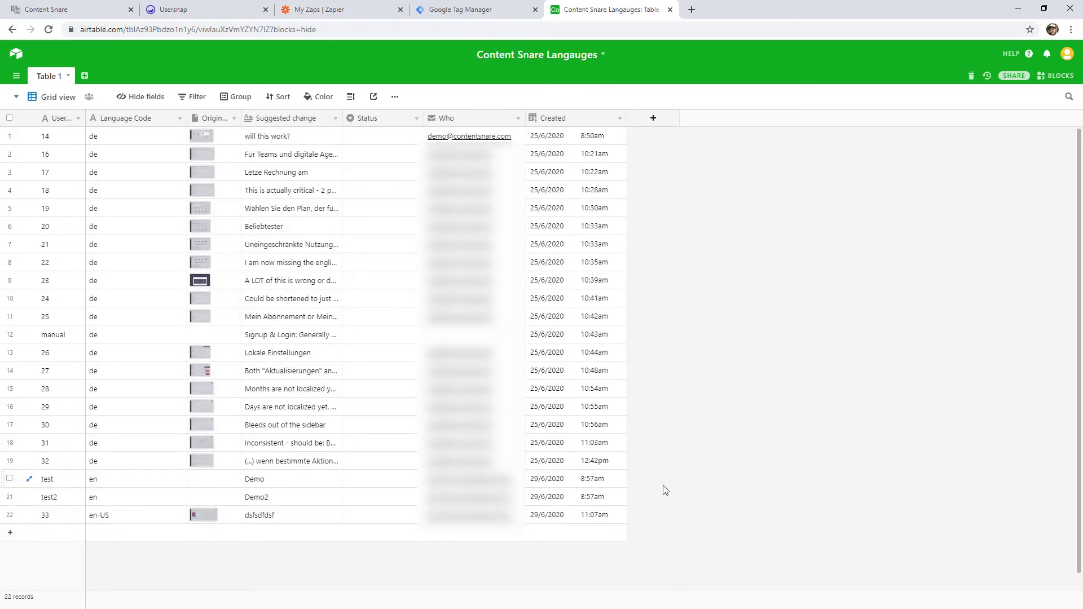
mouse_move(365, 123)
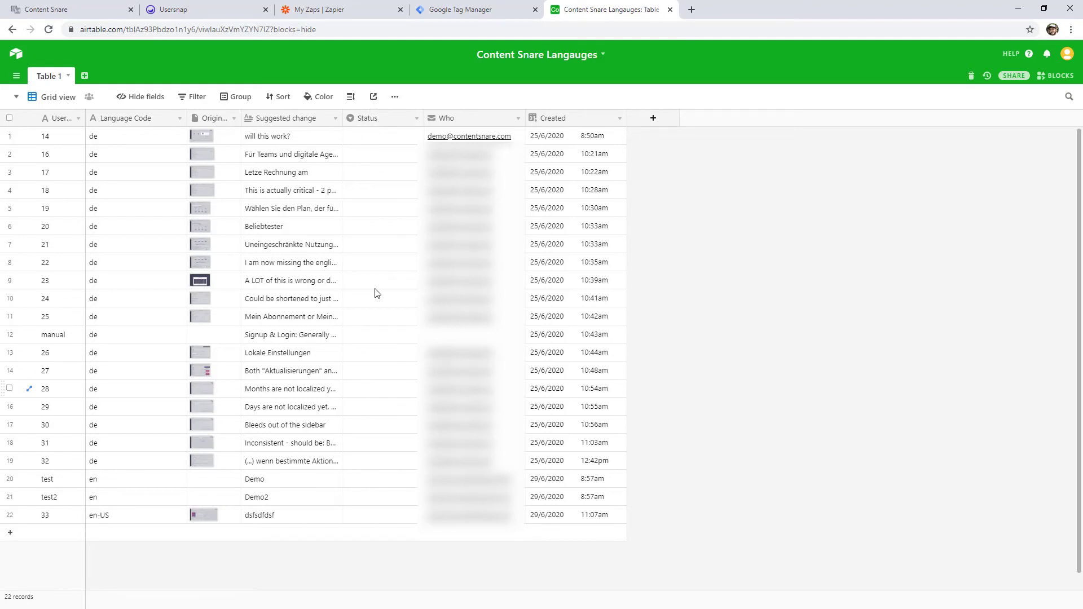
List record 33's Status choices: Rejected, Accepted and Done.
left_click(378, 515)
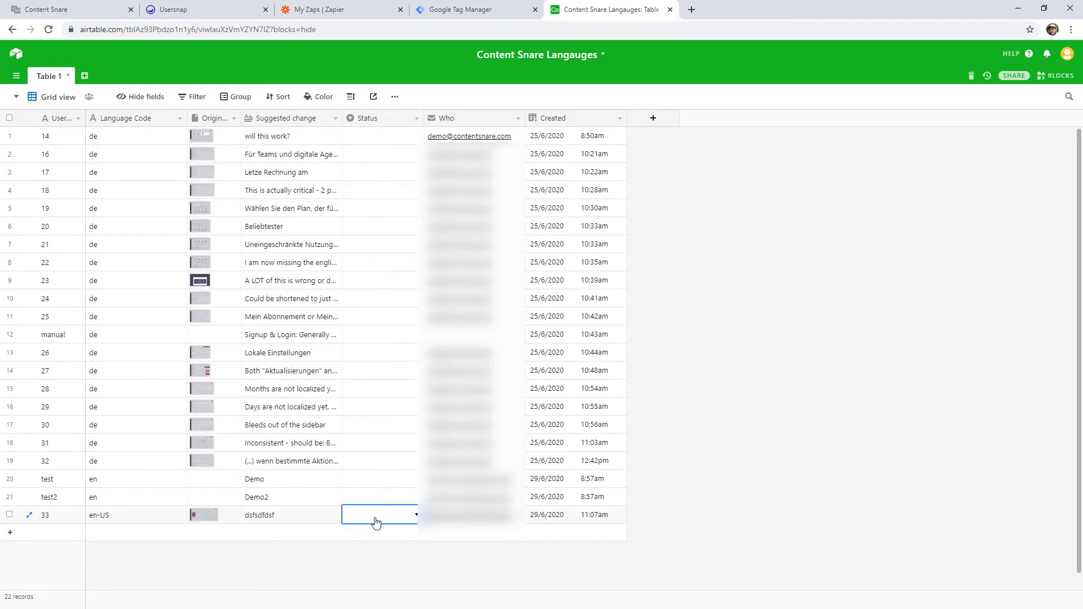
left_click(378, 514)
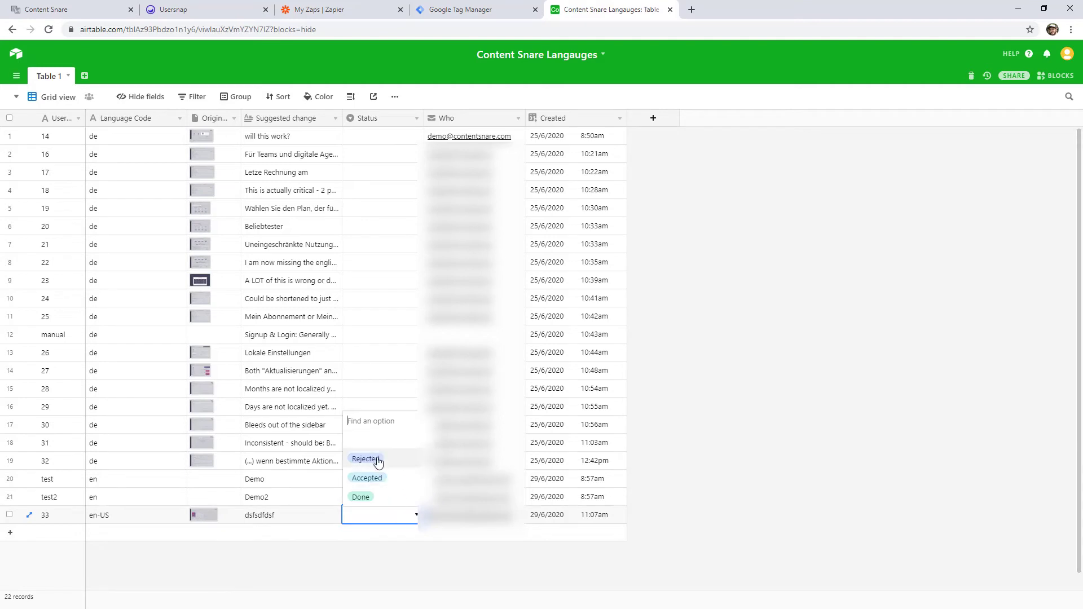
mouse_move(379, 497)
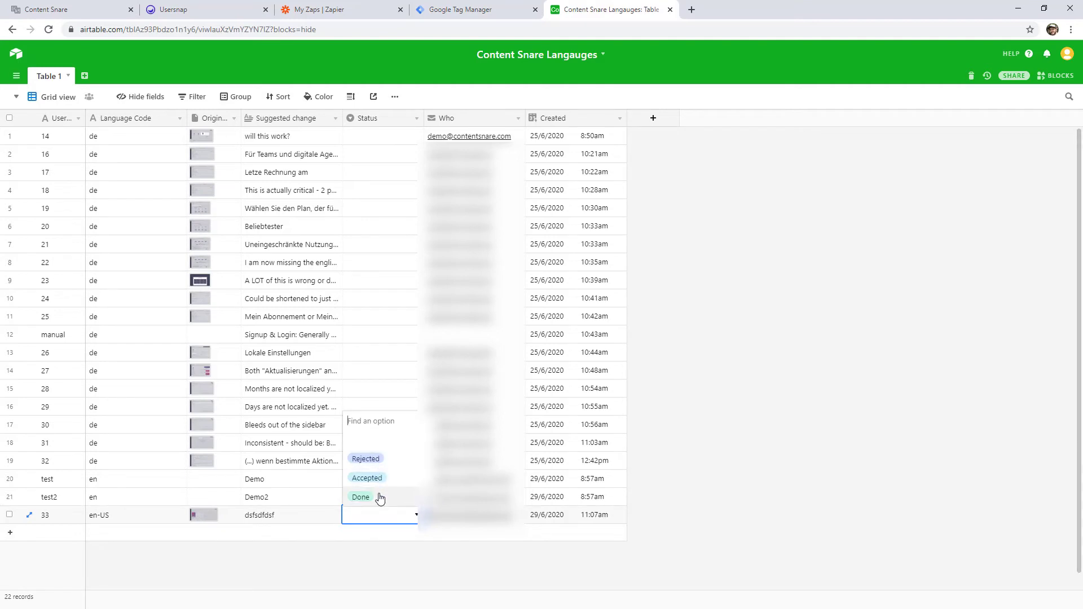
mouse_move(326, 521)
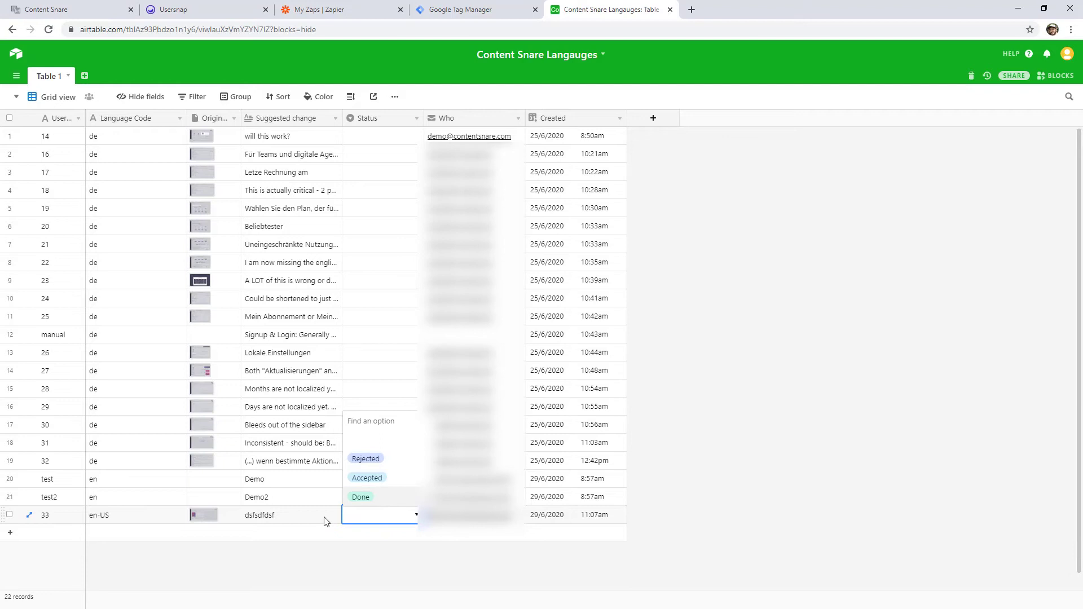
mouse_move(378, 466)
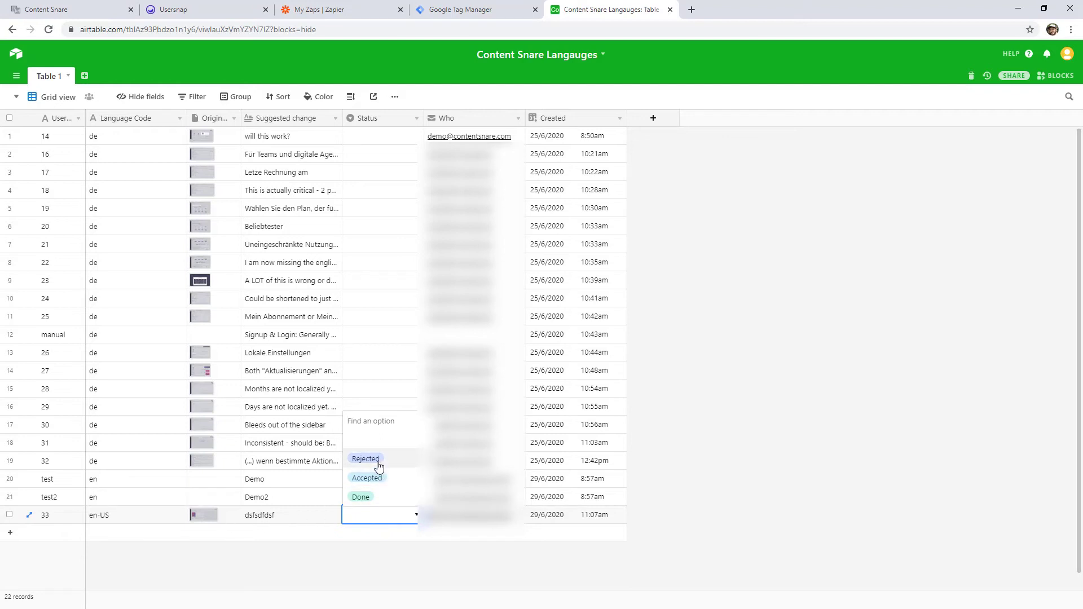
Mark record 33 as Rejected and add a filter where Status is not Rejected.
left_click(364, 459)
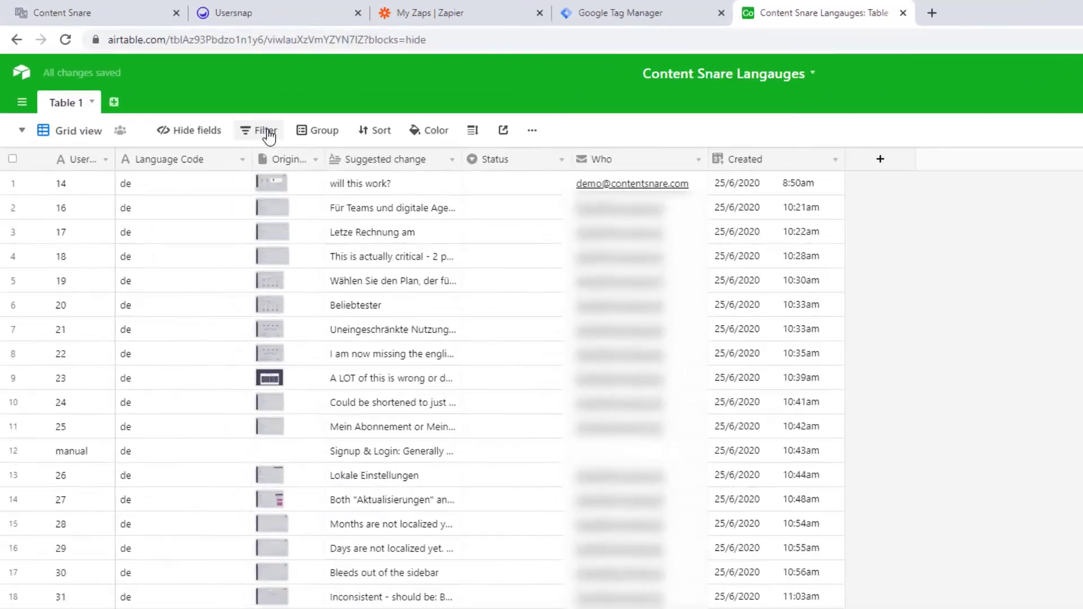
left_click(265, 130)
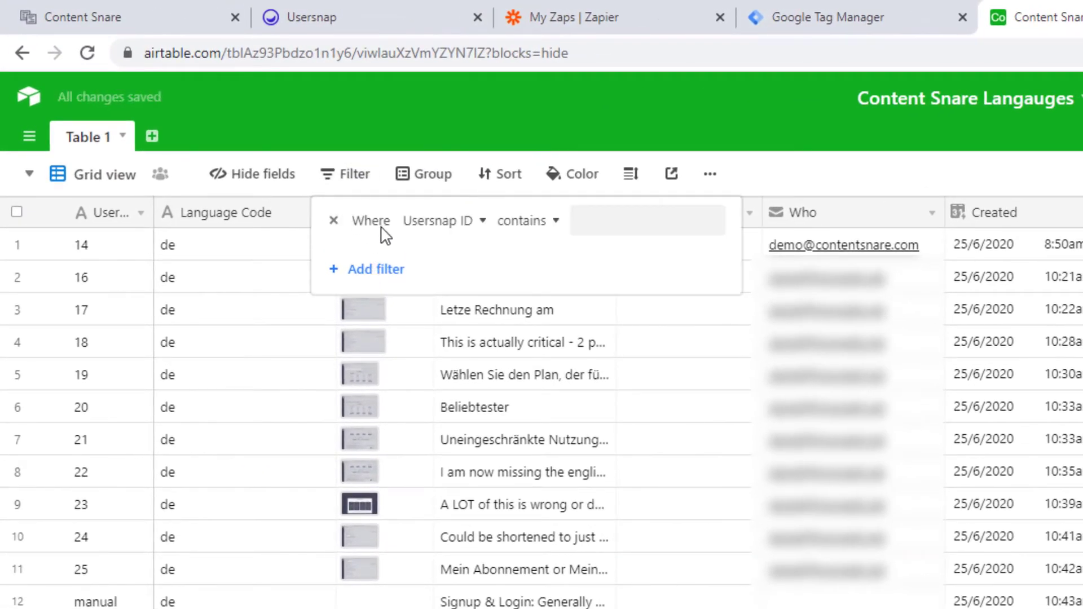
left_click(437, 220)
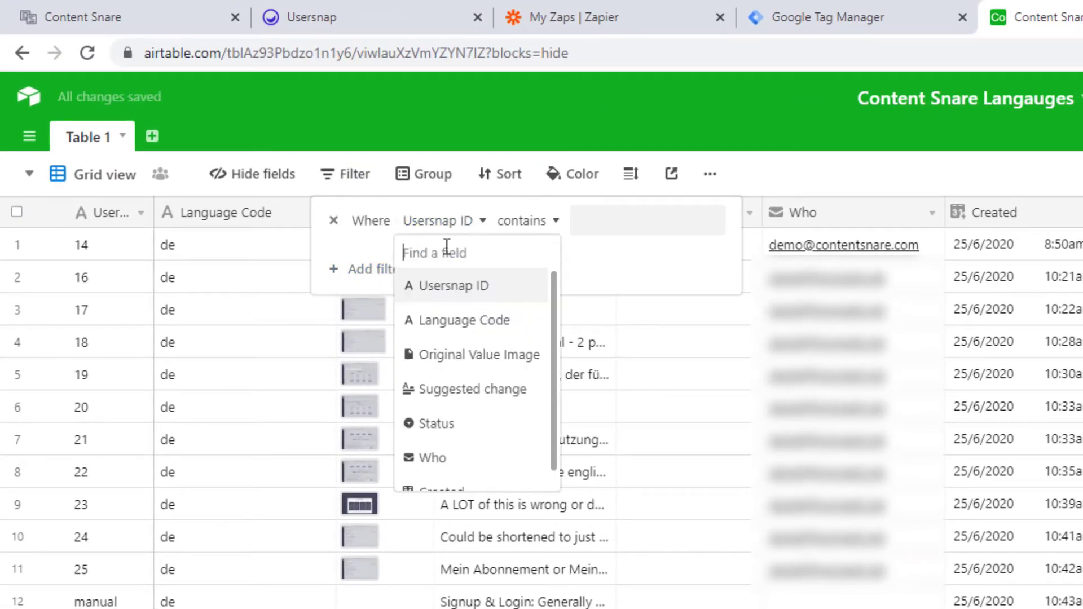
left_click(436, 423)
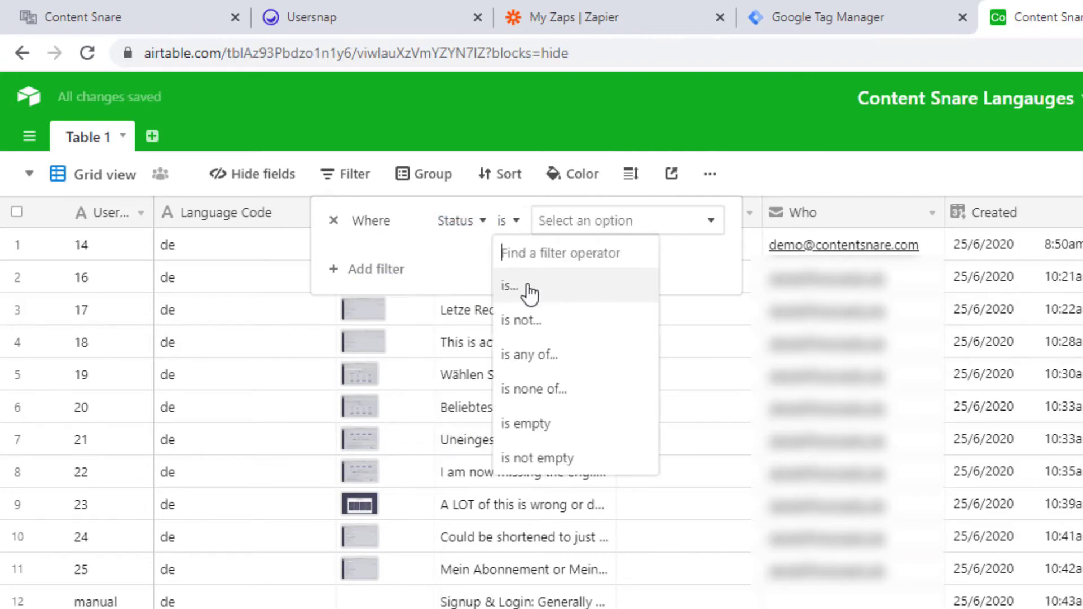
left_click(521, 319)
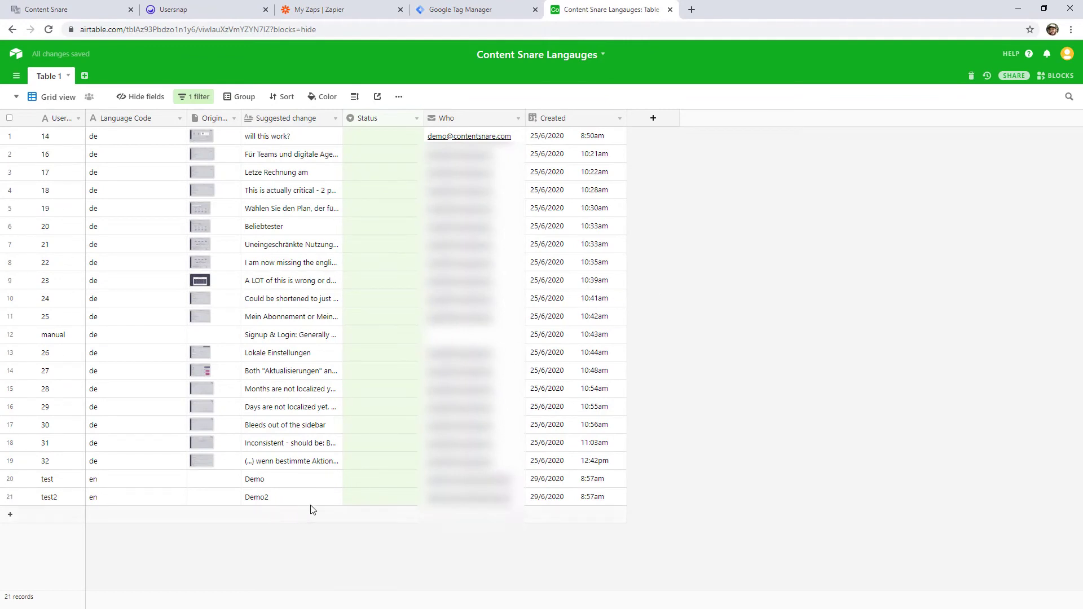
Mark the manual row as Done and add a second condition where Status is not Done, leaving 20 records.
left_click(376, 333)
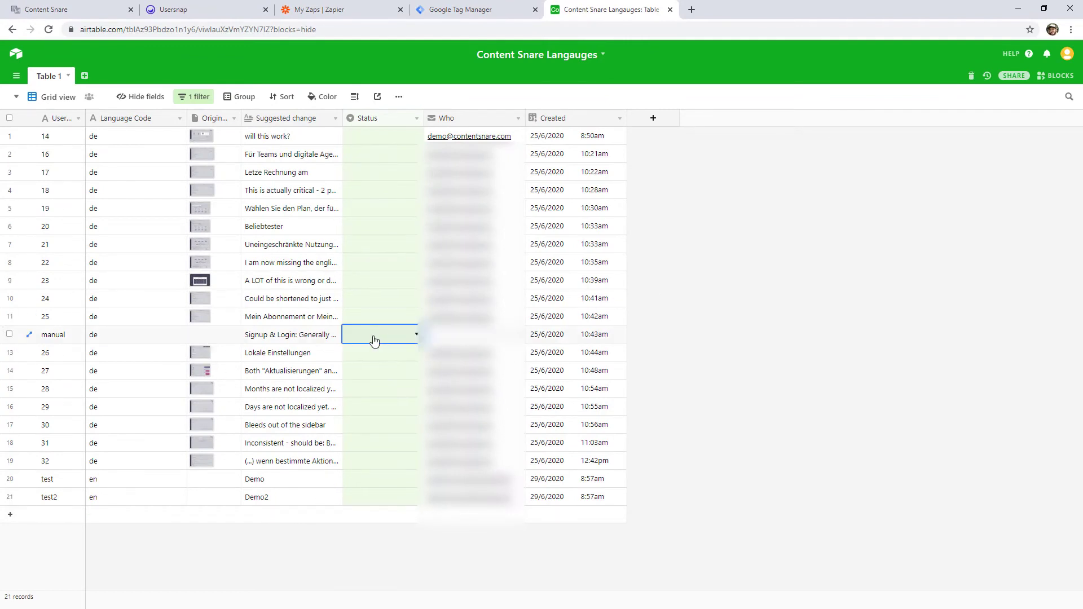
left_click(375, 341)
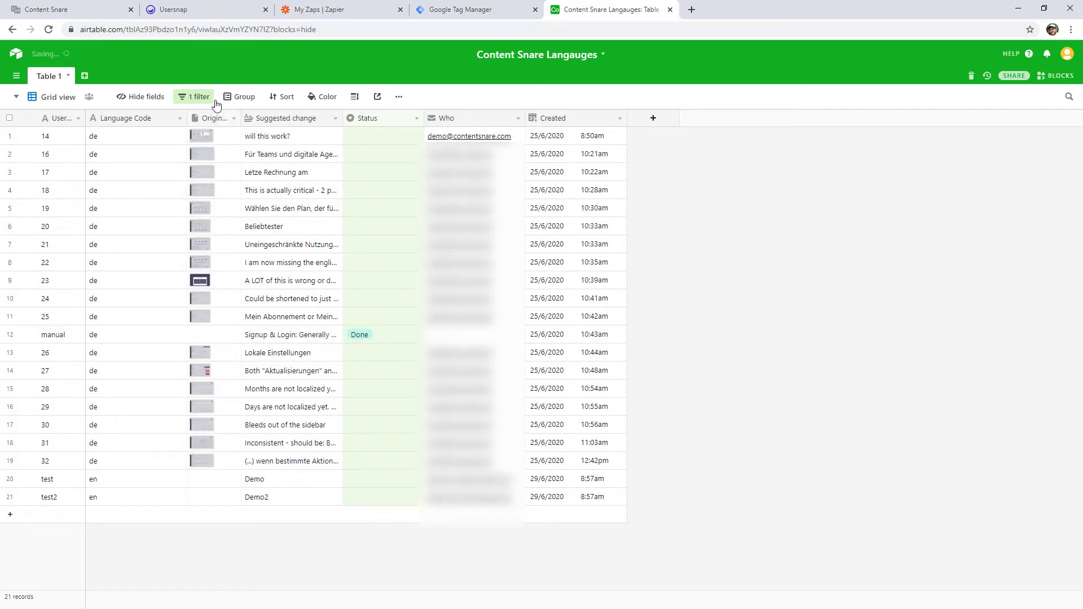
left_click(199, 96)
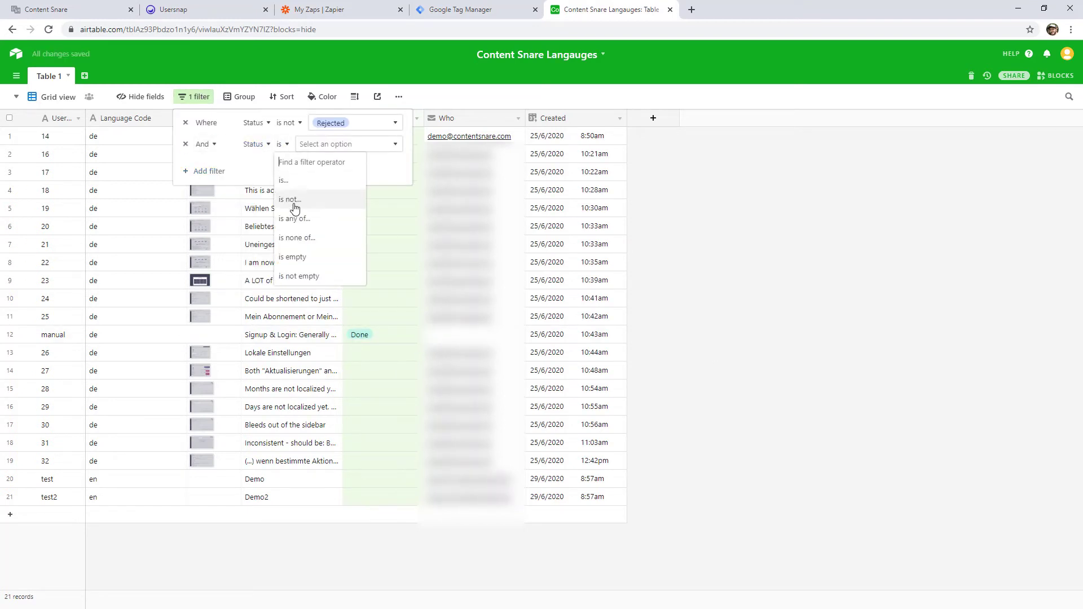
left_click(288, 200)
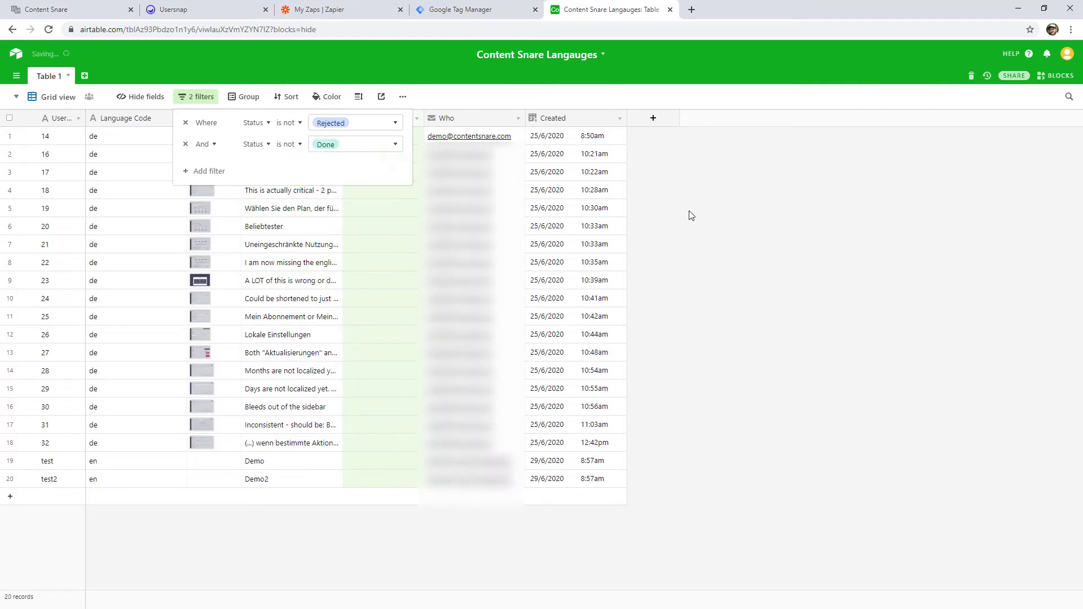
left_click(690, 216)
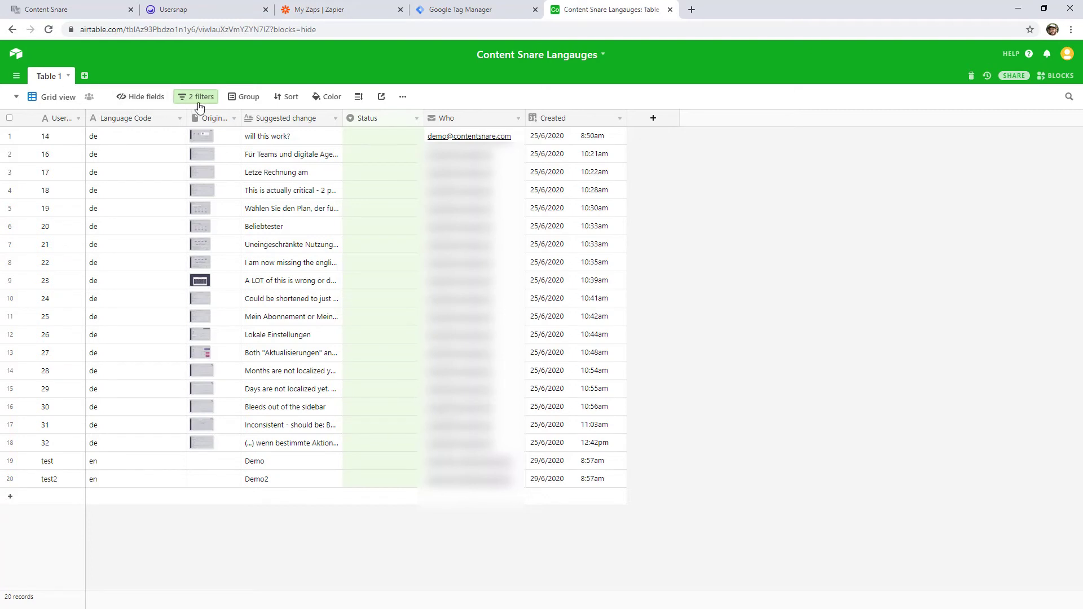
mouse_move(249, 96)
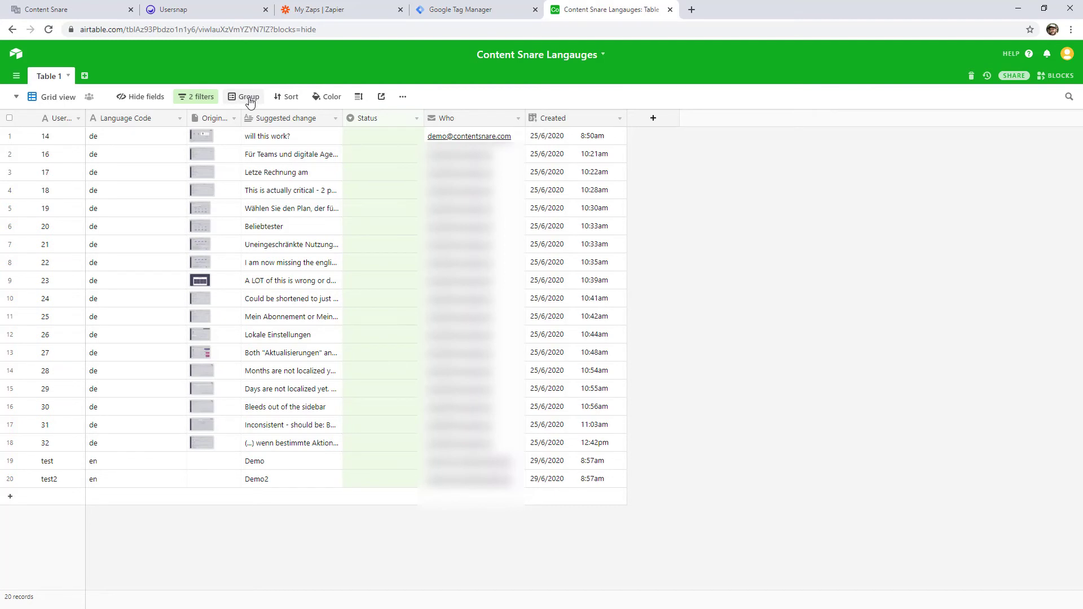
mouse_move(123, 133)
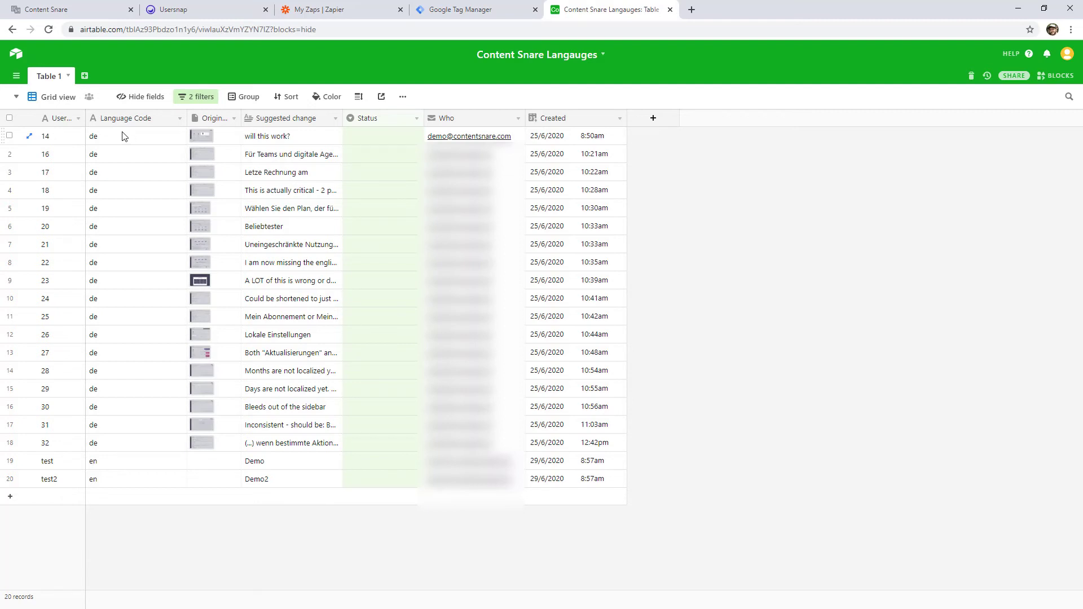
mouse_move(153, 150)
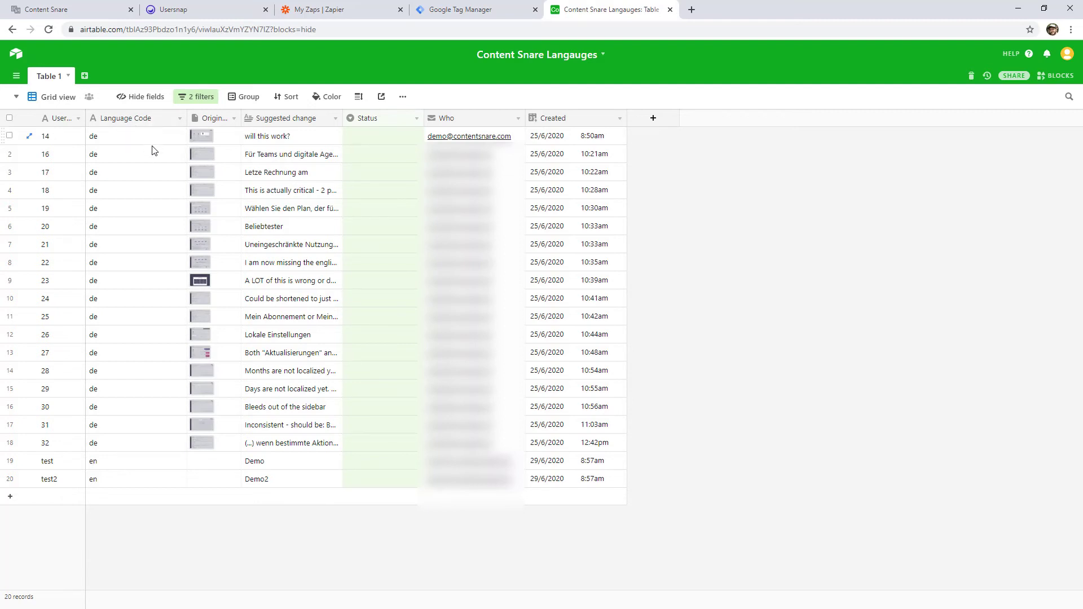
mouse_move(127, 450)
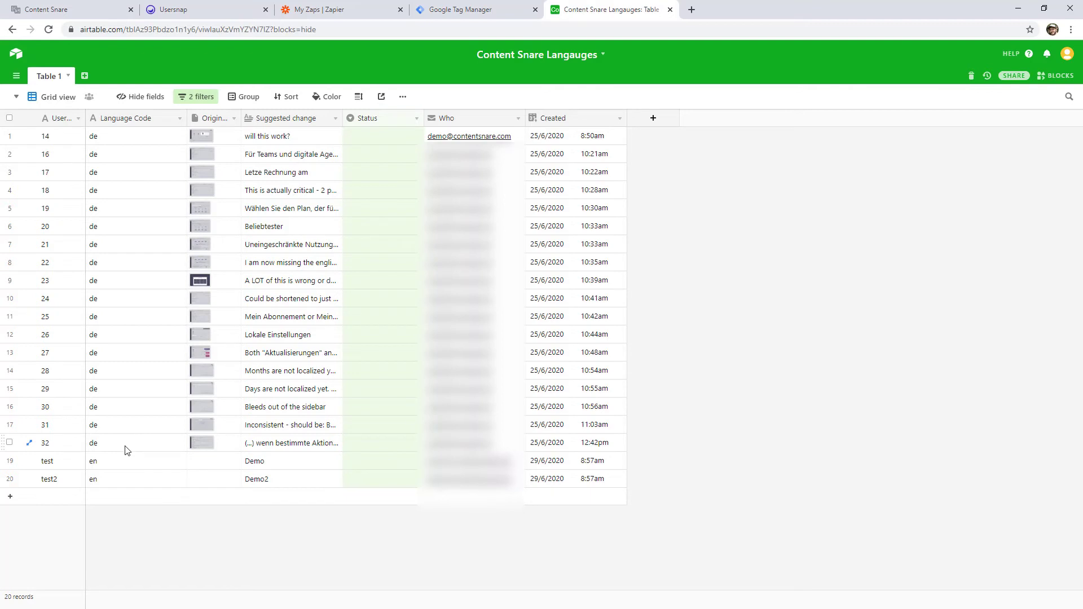
mouse_move(127, 448)
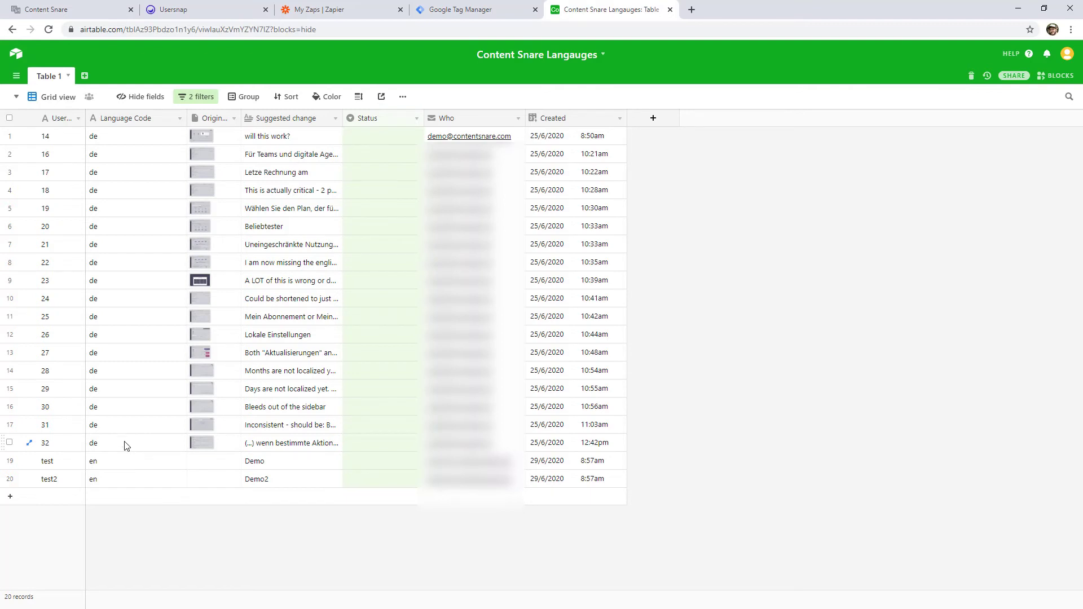
mouse_move(142, 160)
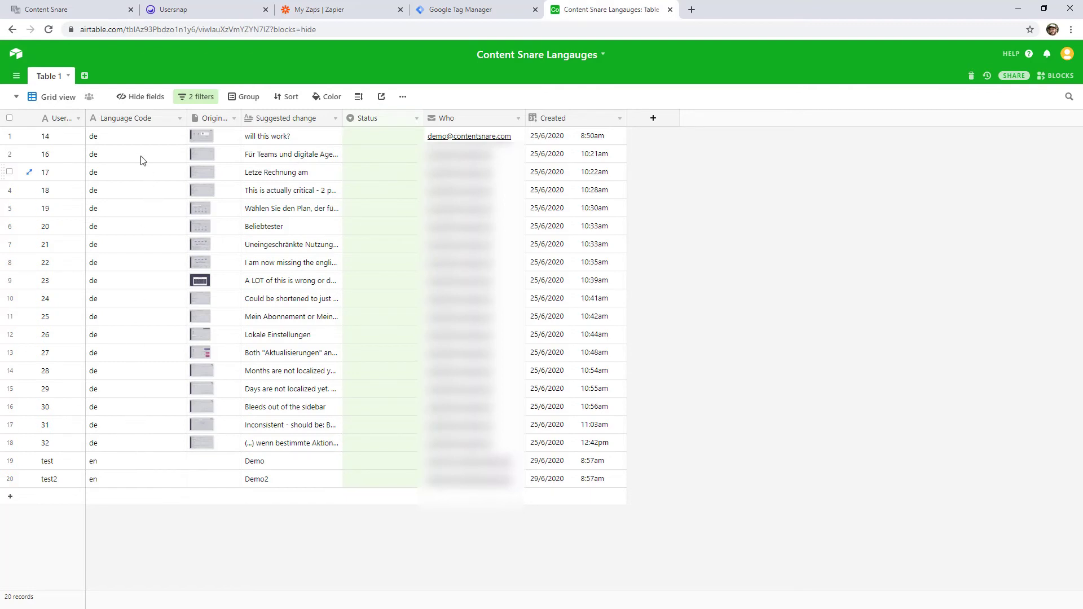
mouse_move(158, 152)
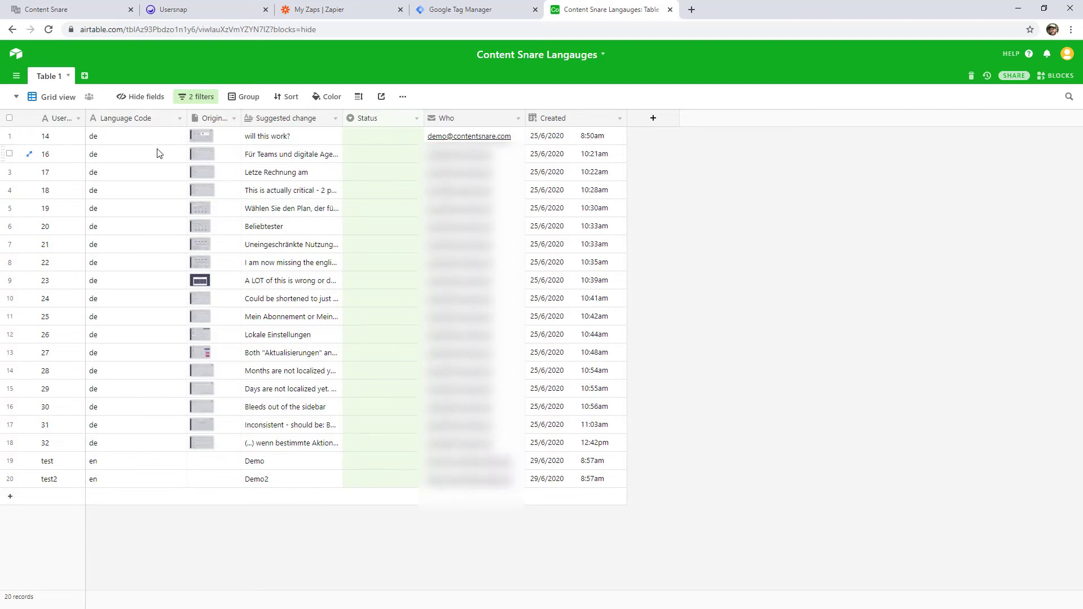
mouse_move(121, 152)
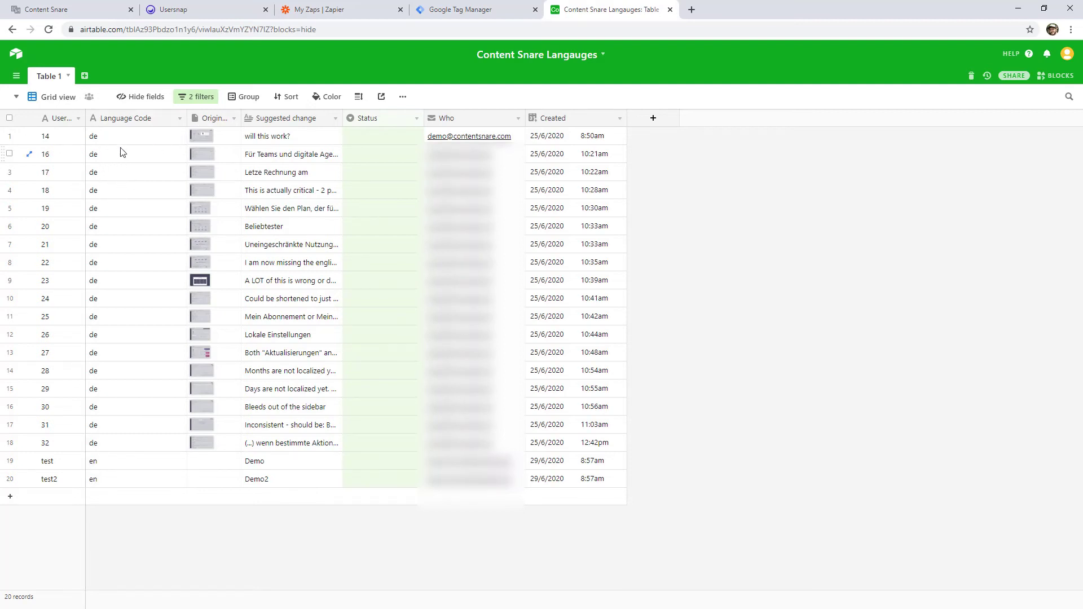
mouse_move(120, 213)
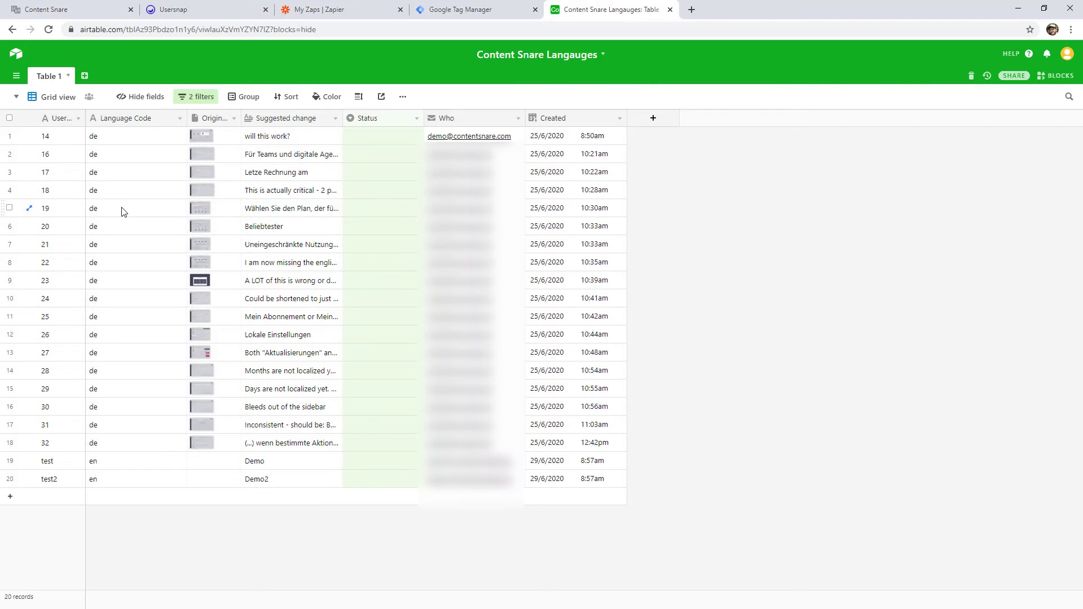
mouse_move(189, 209)
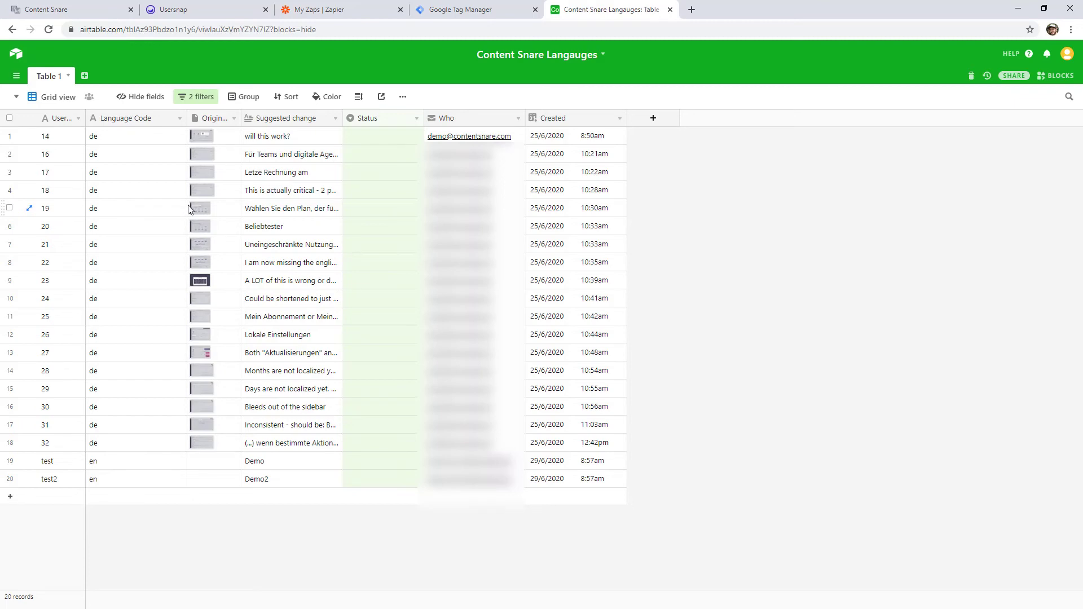
left_click(248, 96)
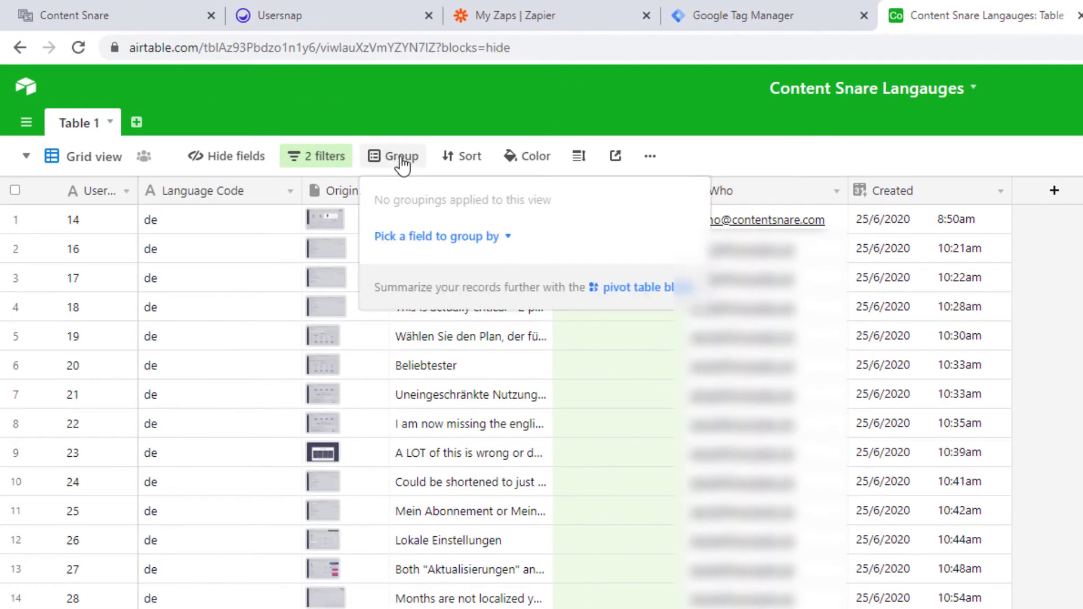
Group the open feedback by Language Code into de (17) and en (2) and look through the groups.
left_click(439, 236)
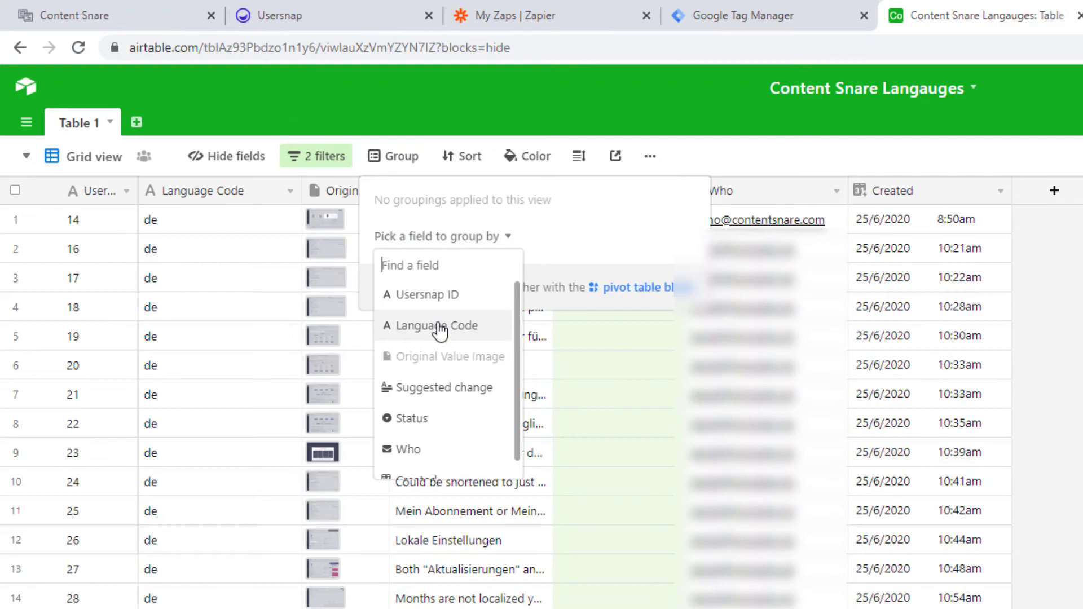
left_click(436, 325)
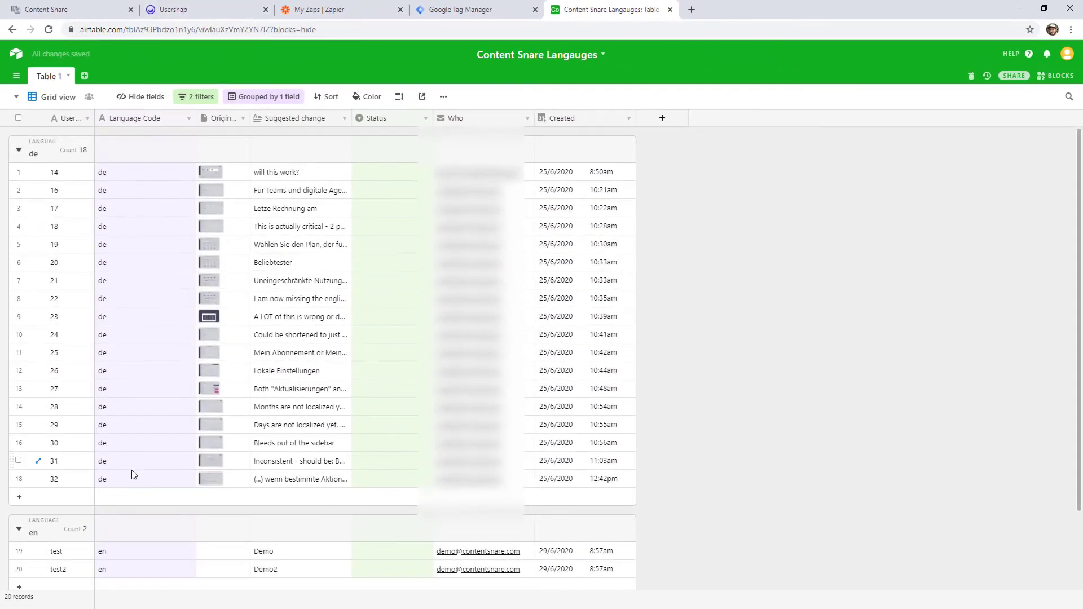
scroll("down", 3)
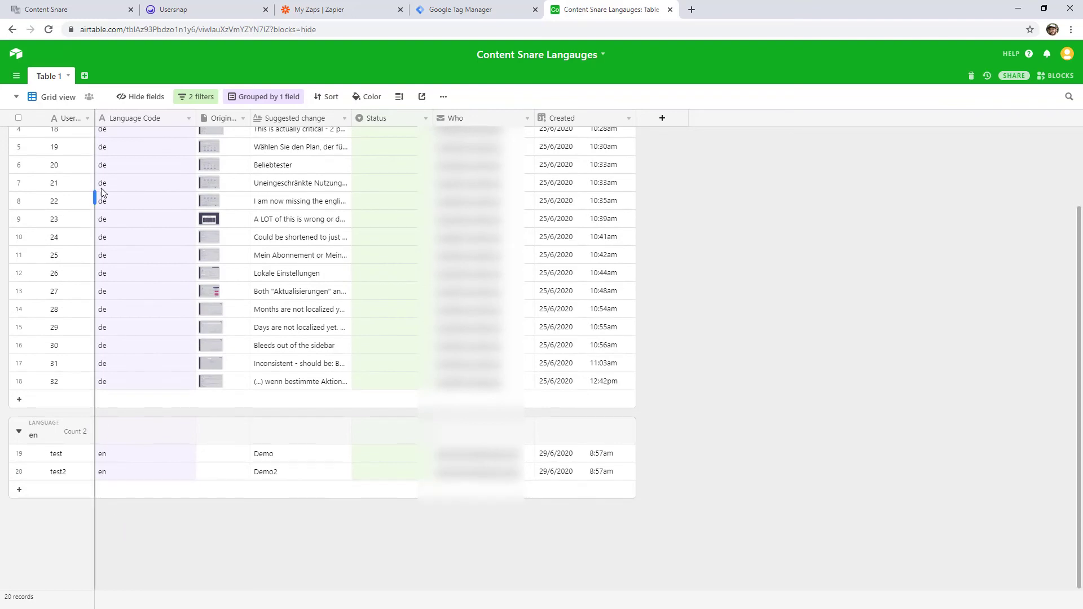
mouse_move(811, 426)
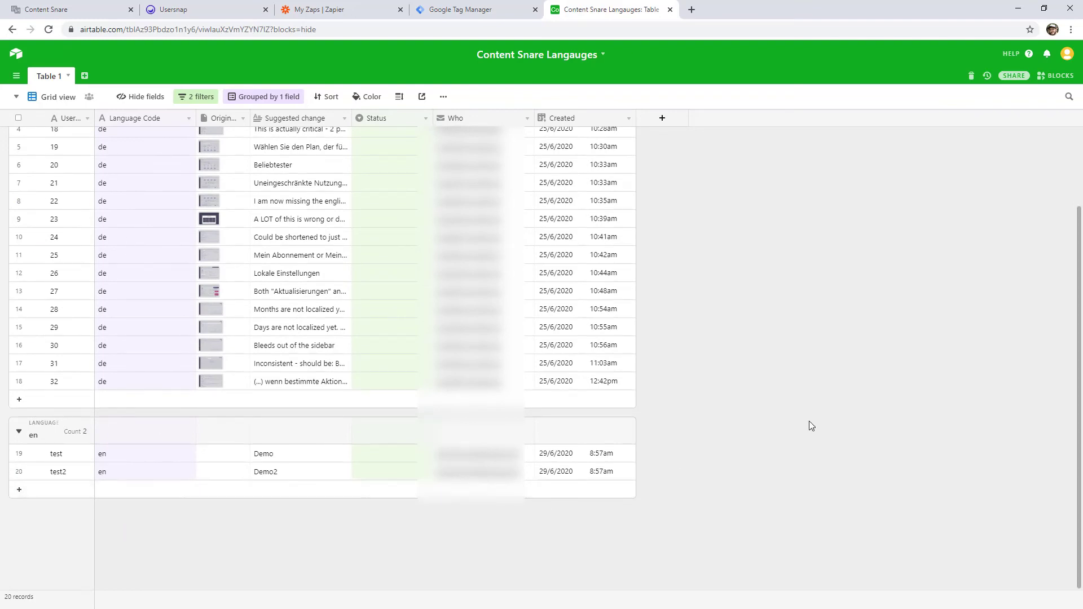
scroll("up", 3)
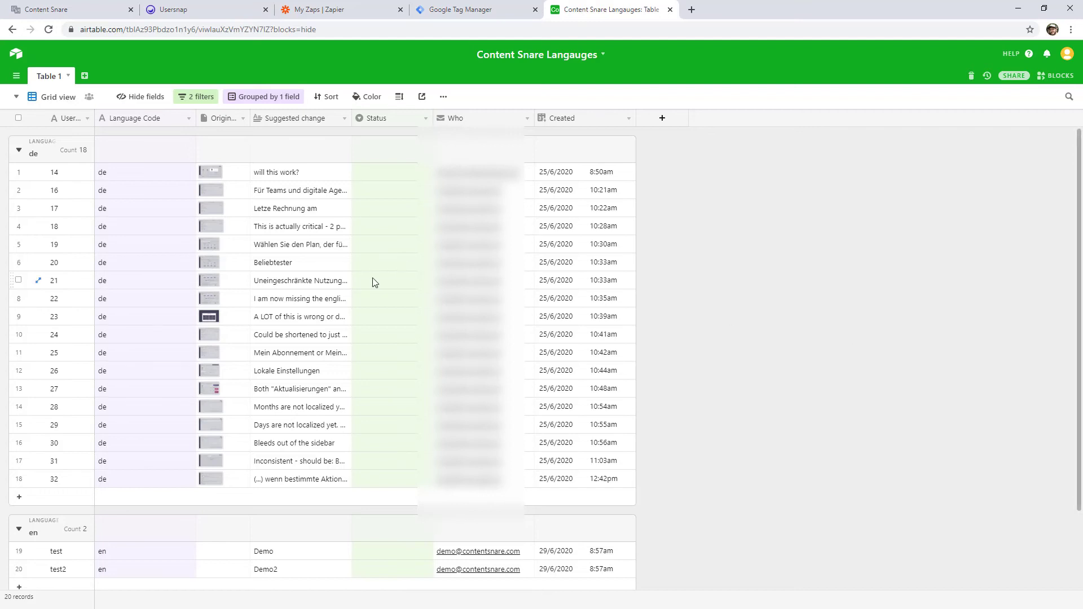
left_click(387, 280)
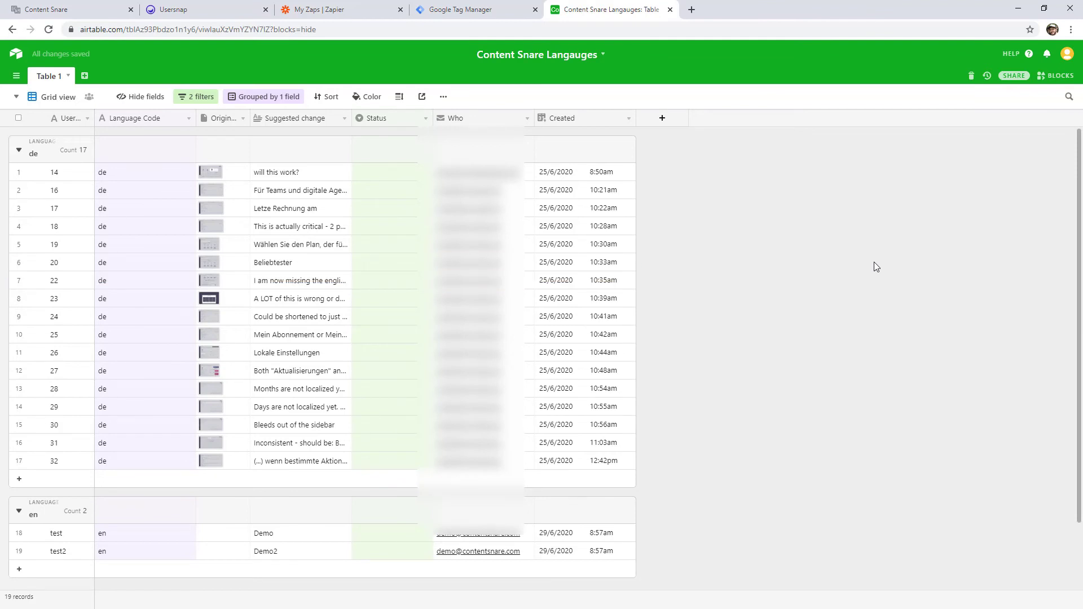
mouse_move(746, 270)
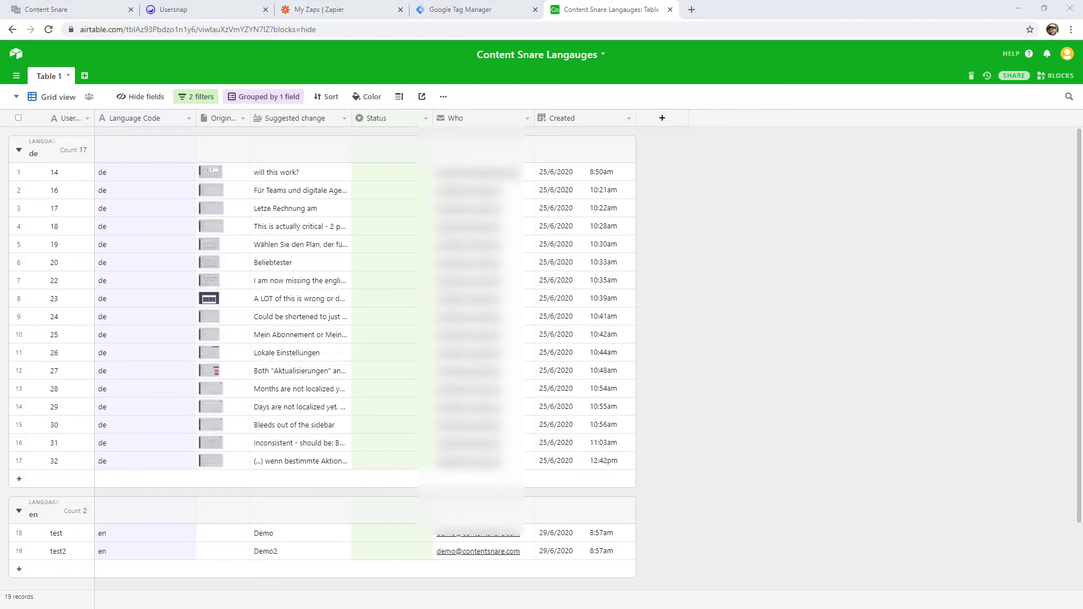
mouse_move(300, 309)
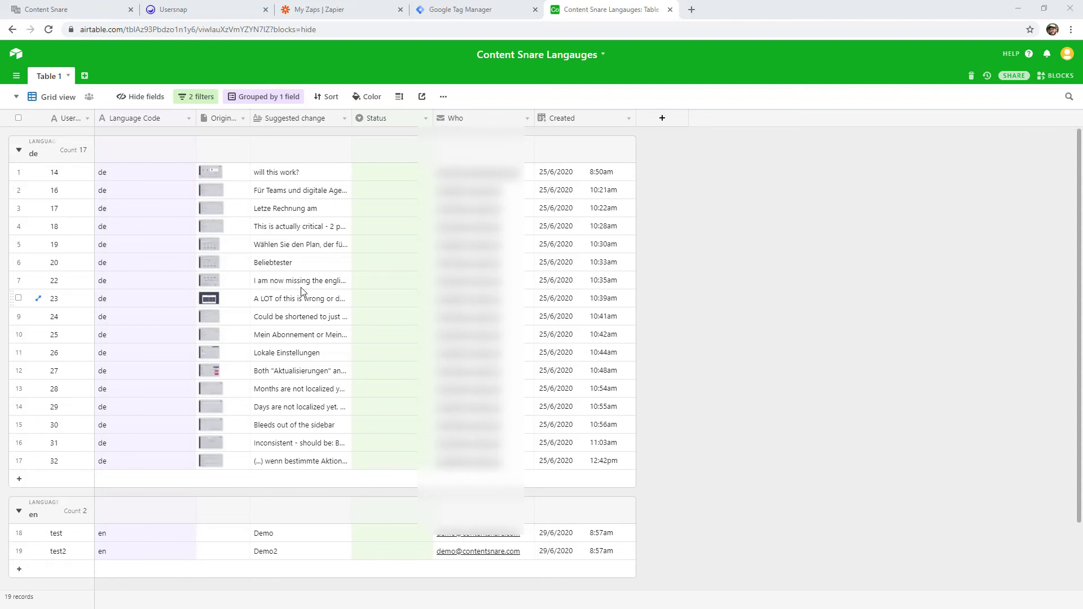
mouse_move(204, 9)
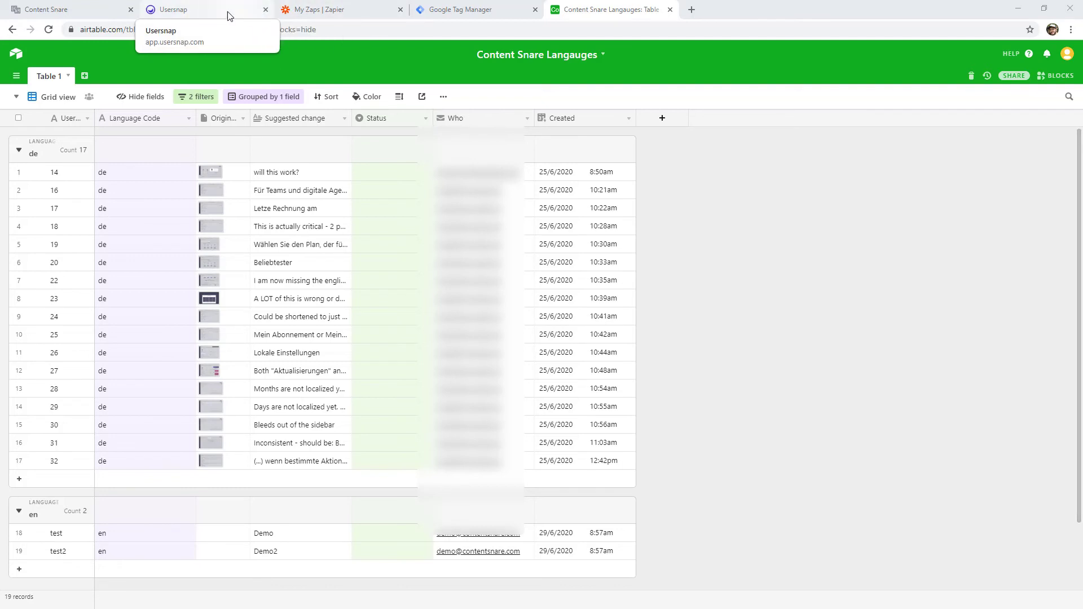
mouse_move(319, 14)
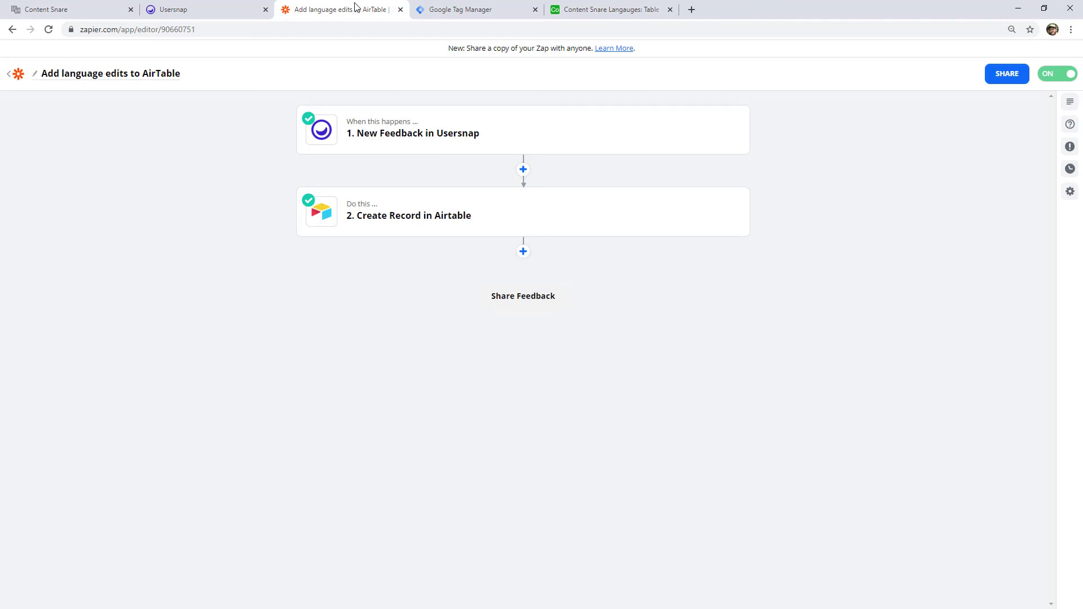
mouse_move(368, 143)
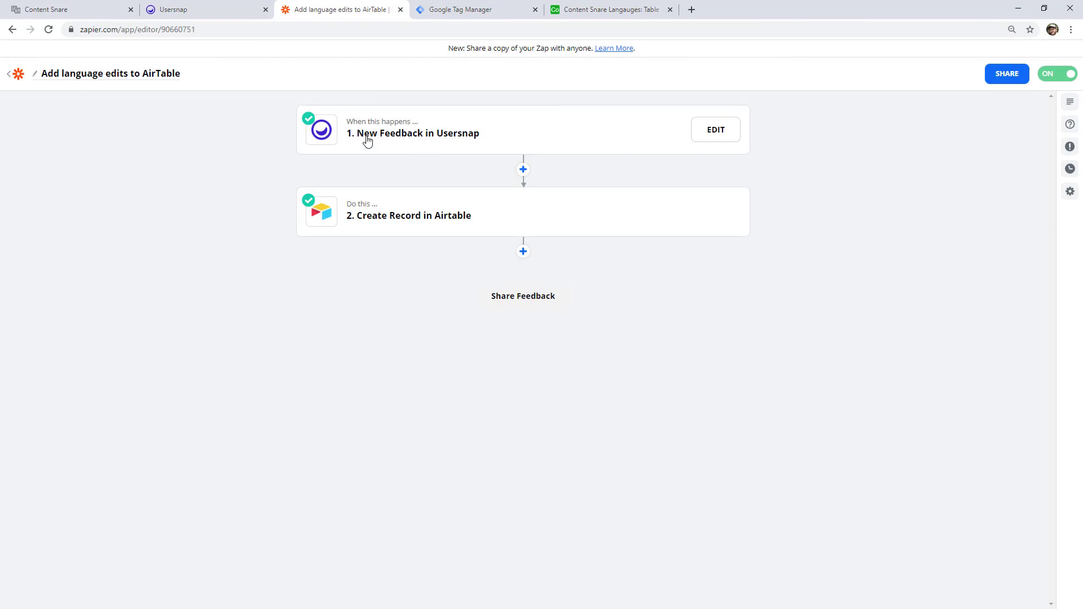
Expand the Usersnap trigger and Create Record in Airtable step to reveal the feedback-to-field mappings.
left_click(715, 129)
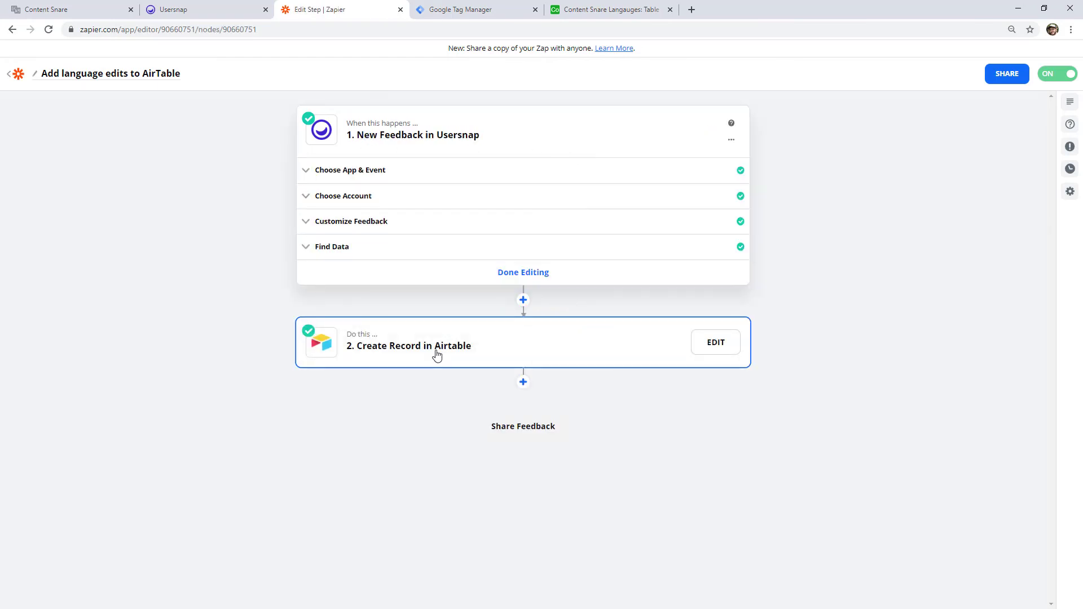
left_click(715, 342)
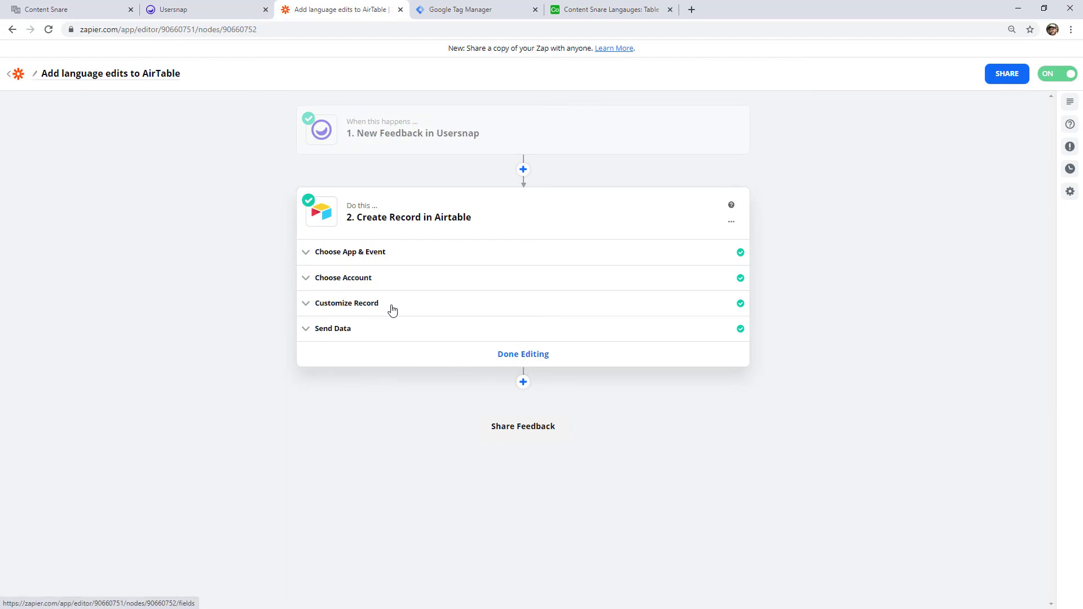
left_click(346, 303)
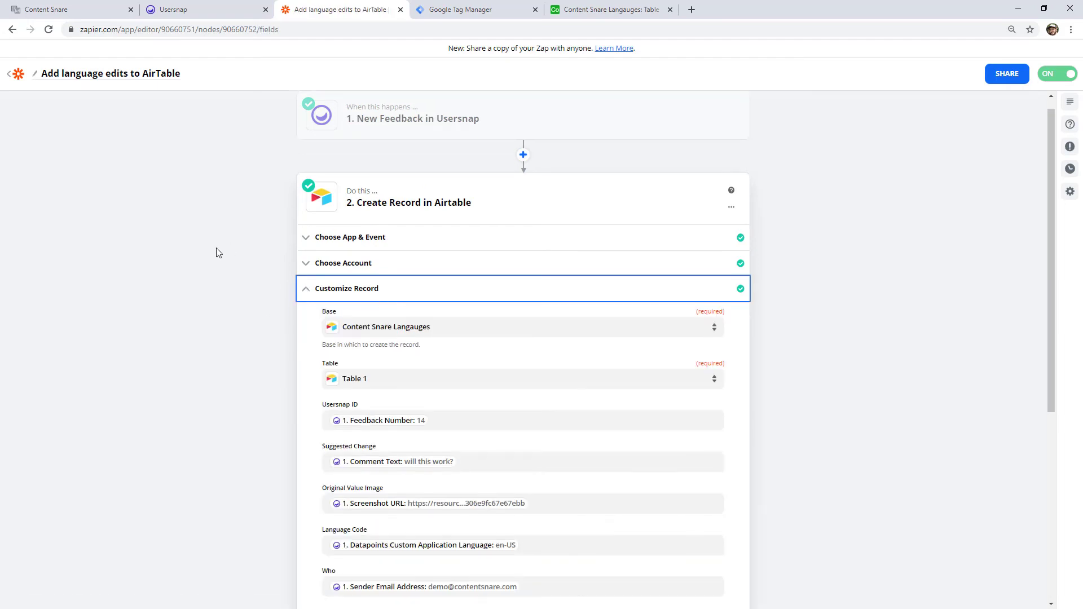
scroll("down", 3)
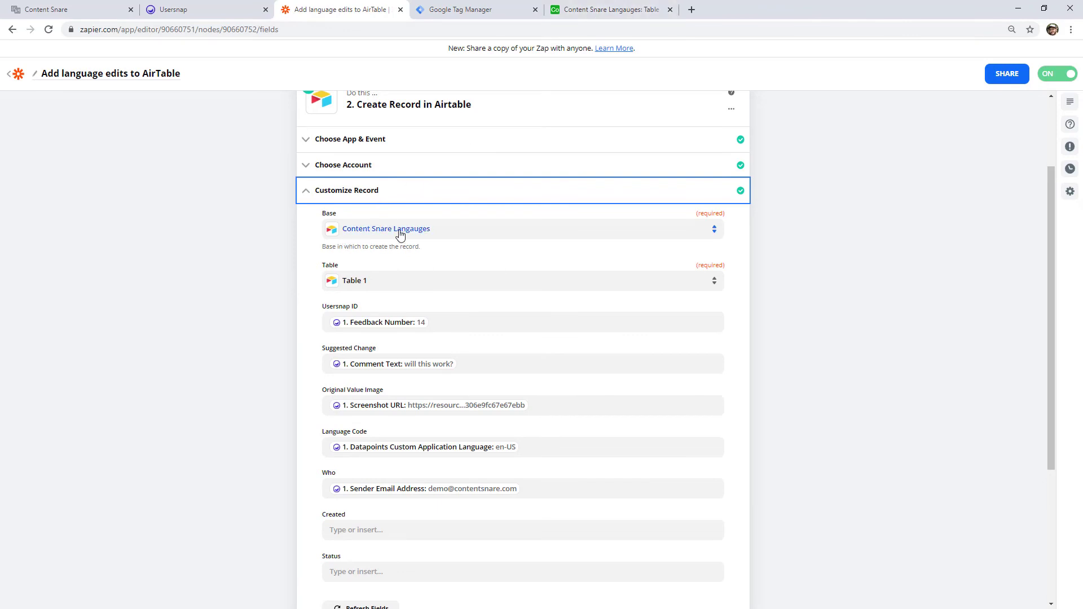
scroll("down", 3)
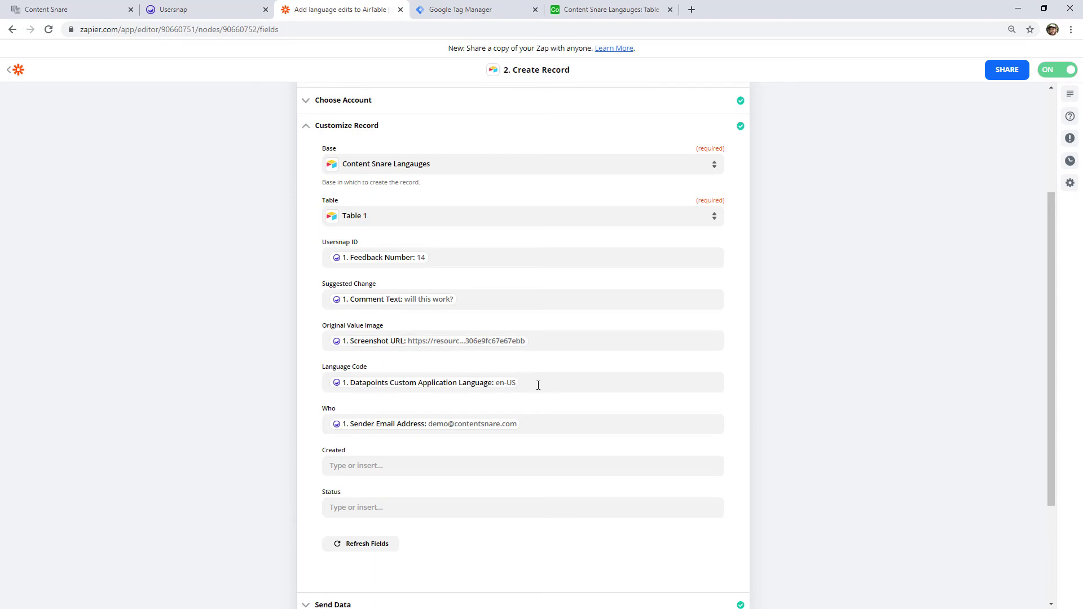
mouse_move(531, 424)
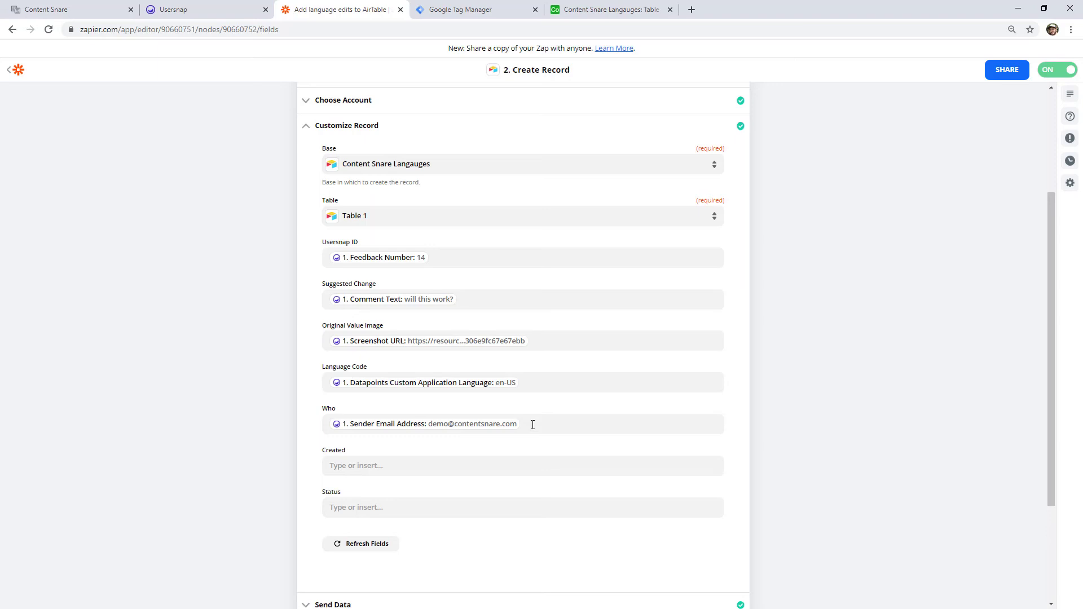
mouse_move(519, 433)
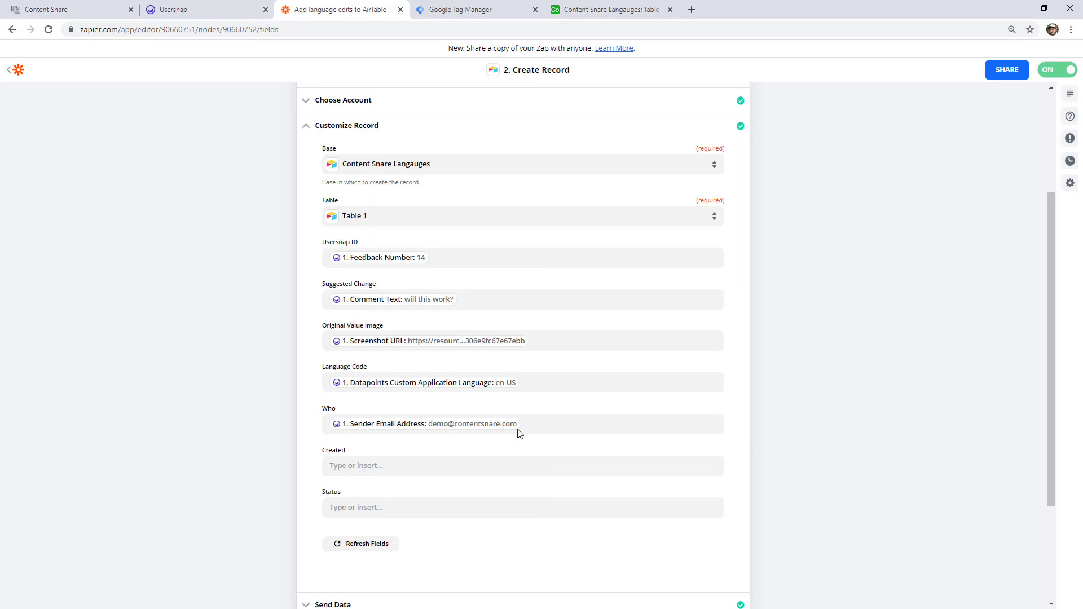
mouse_move(657, 9)
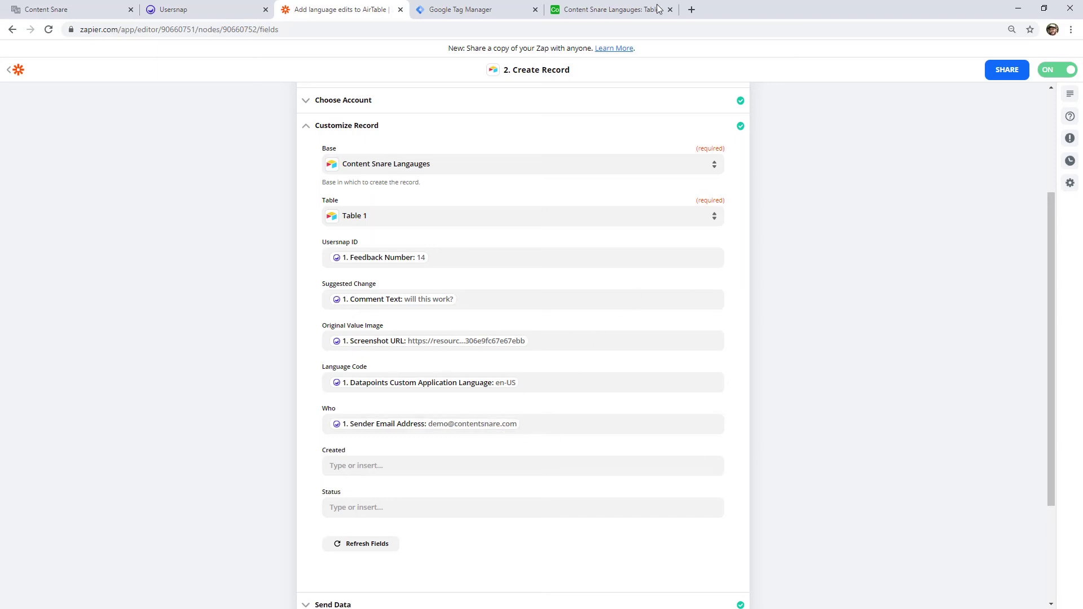
Return to the Content Snare Langauges Airtable table grouped by language.
left_click(610, 9)
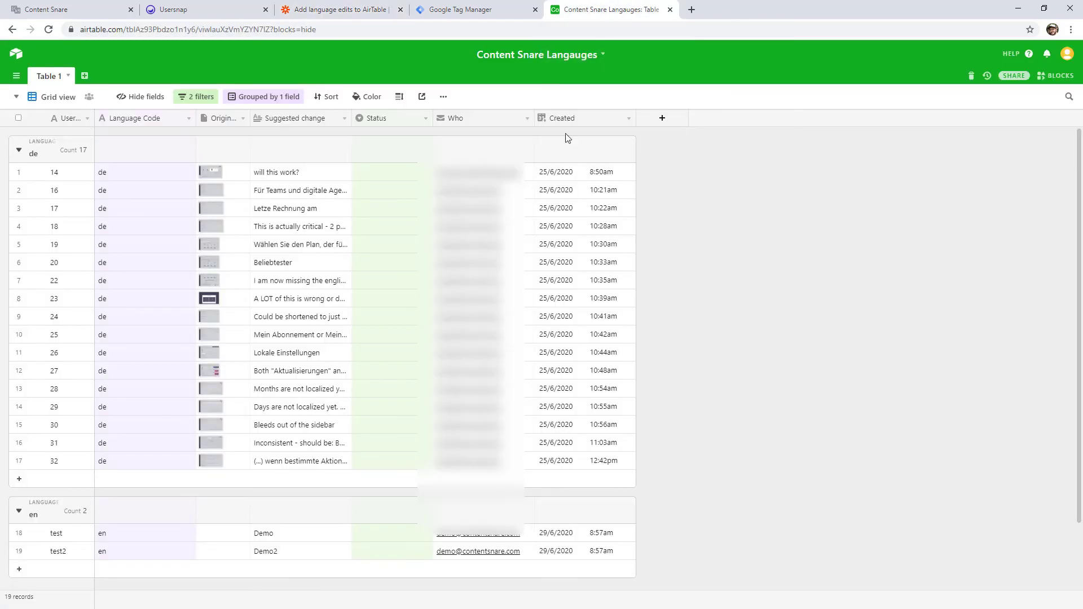
mouse_move(707, 223)
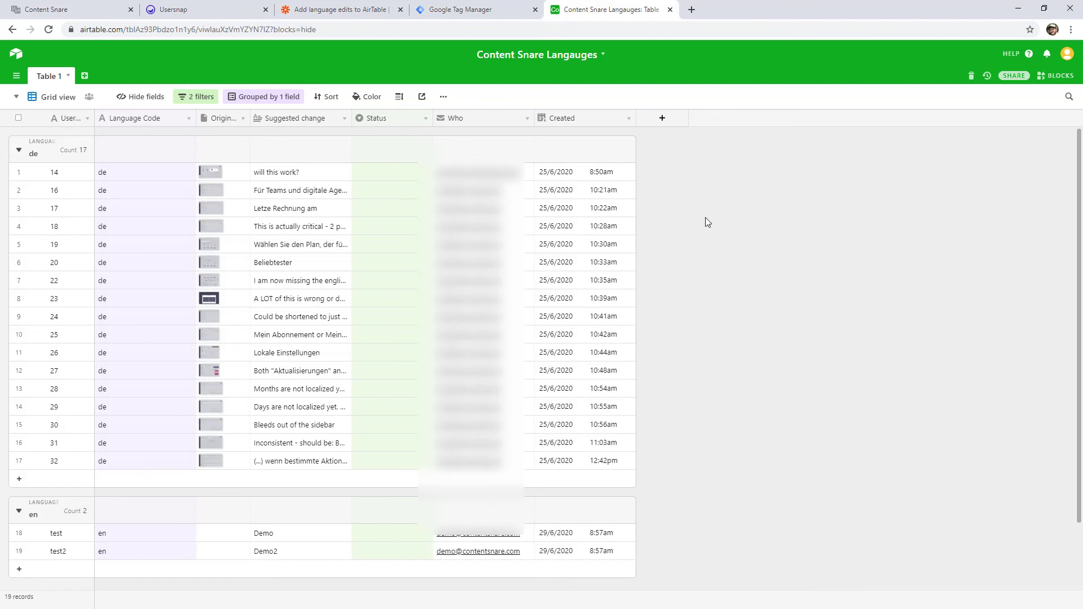
mouse_move(868, 268)
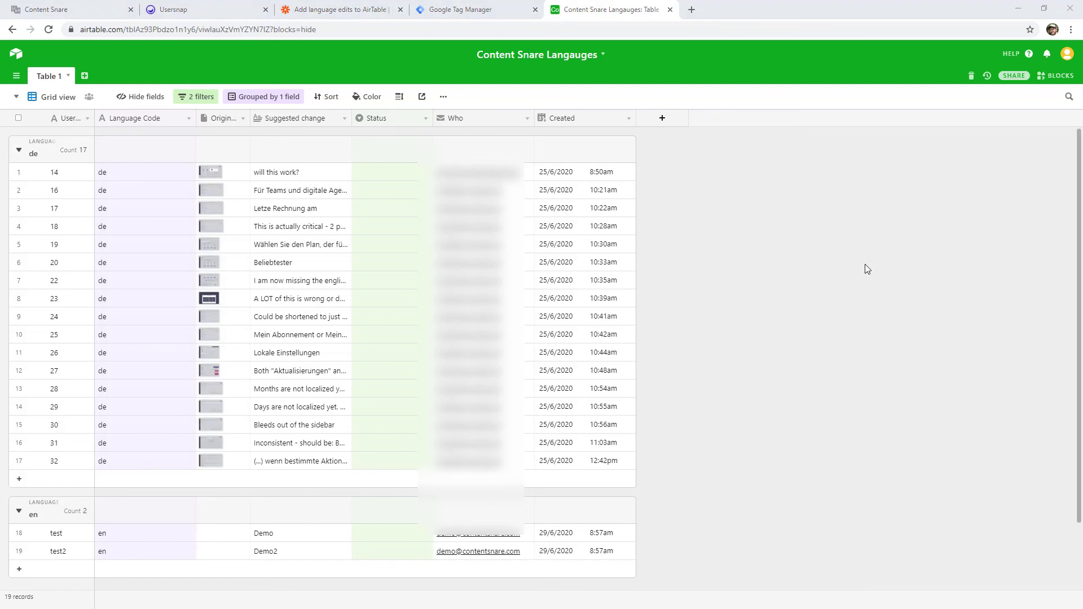